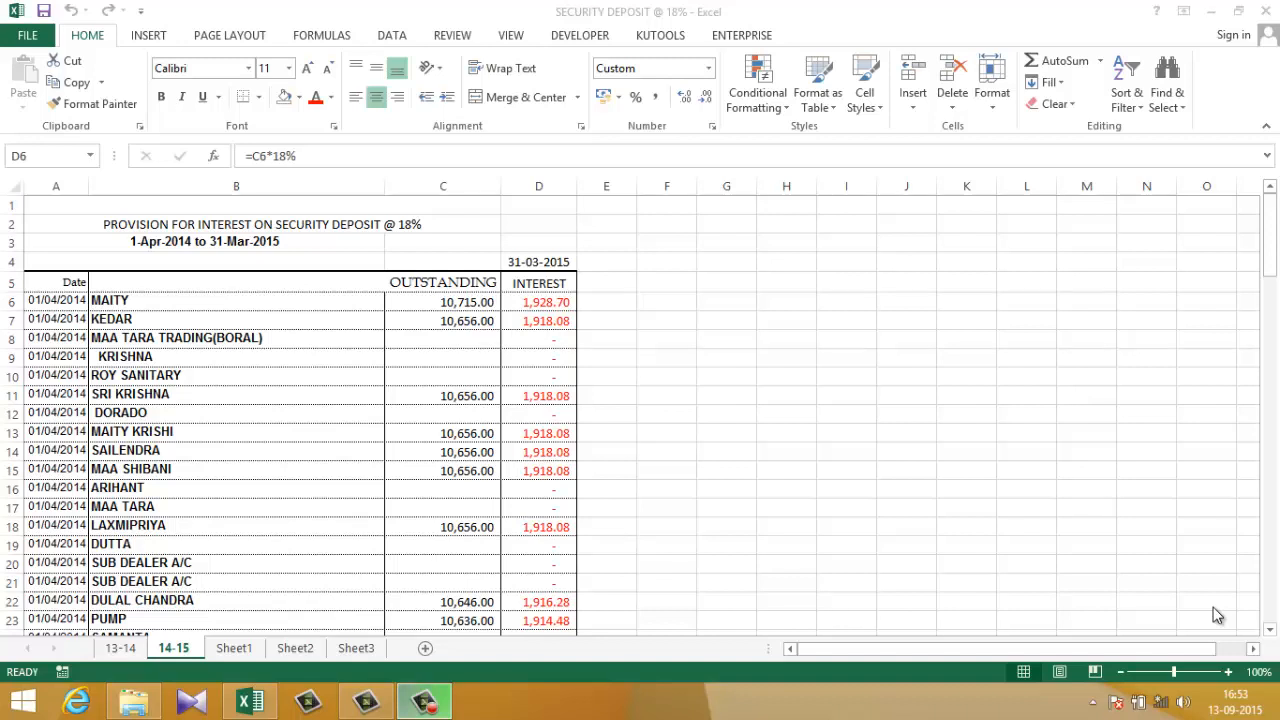
mouse_move(320, 278)
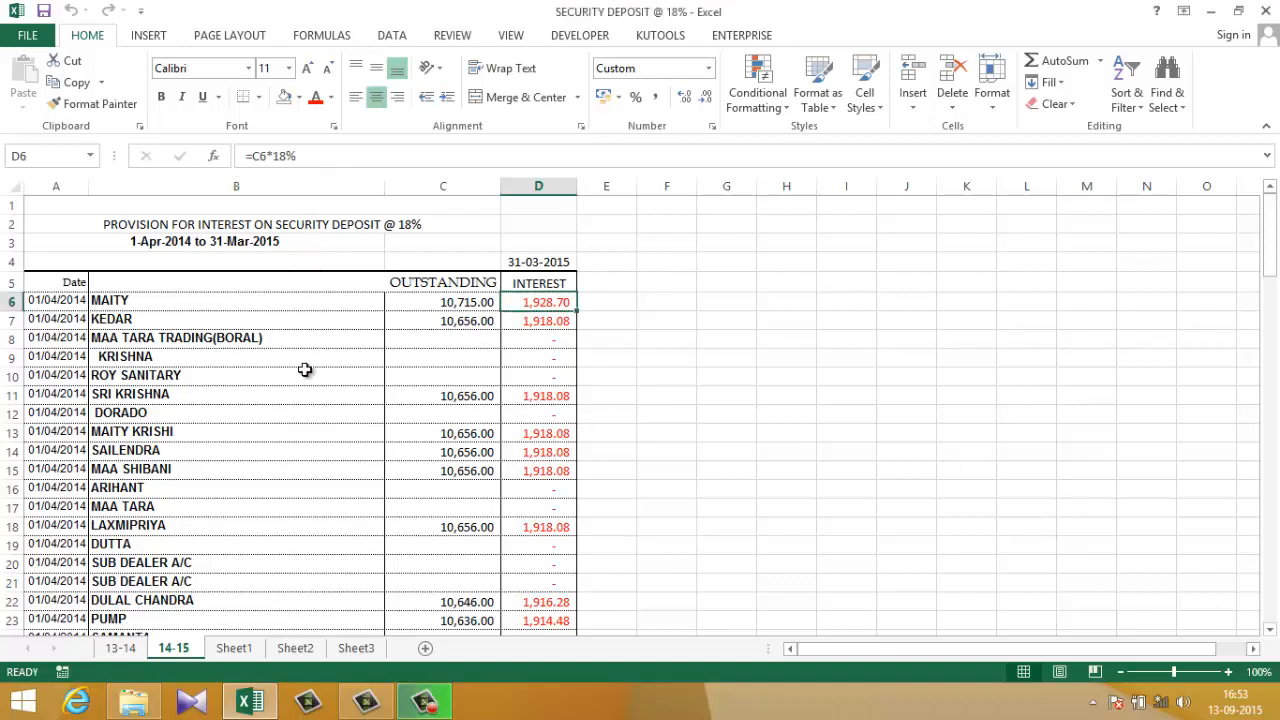
mouse_move(476, 262)
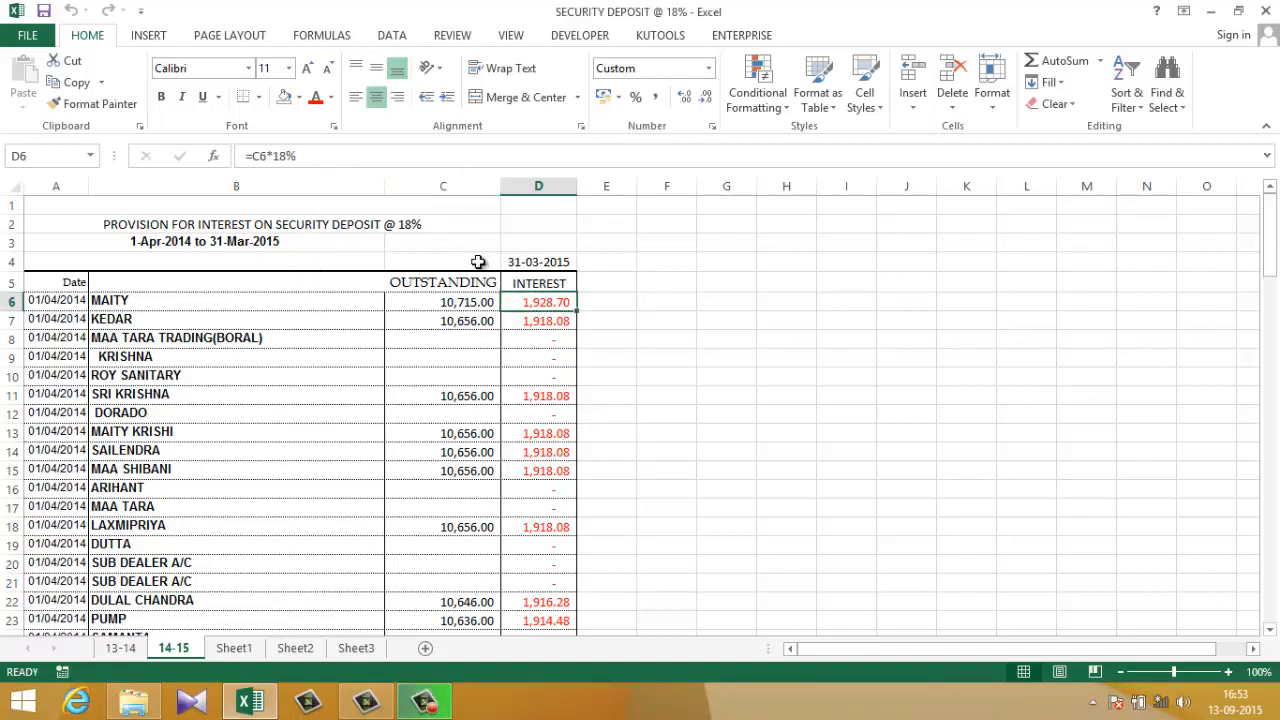
mouse_move(561, 204)
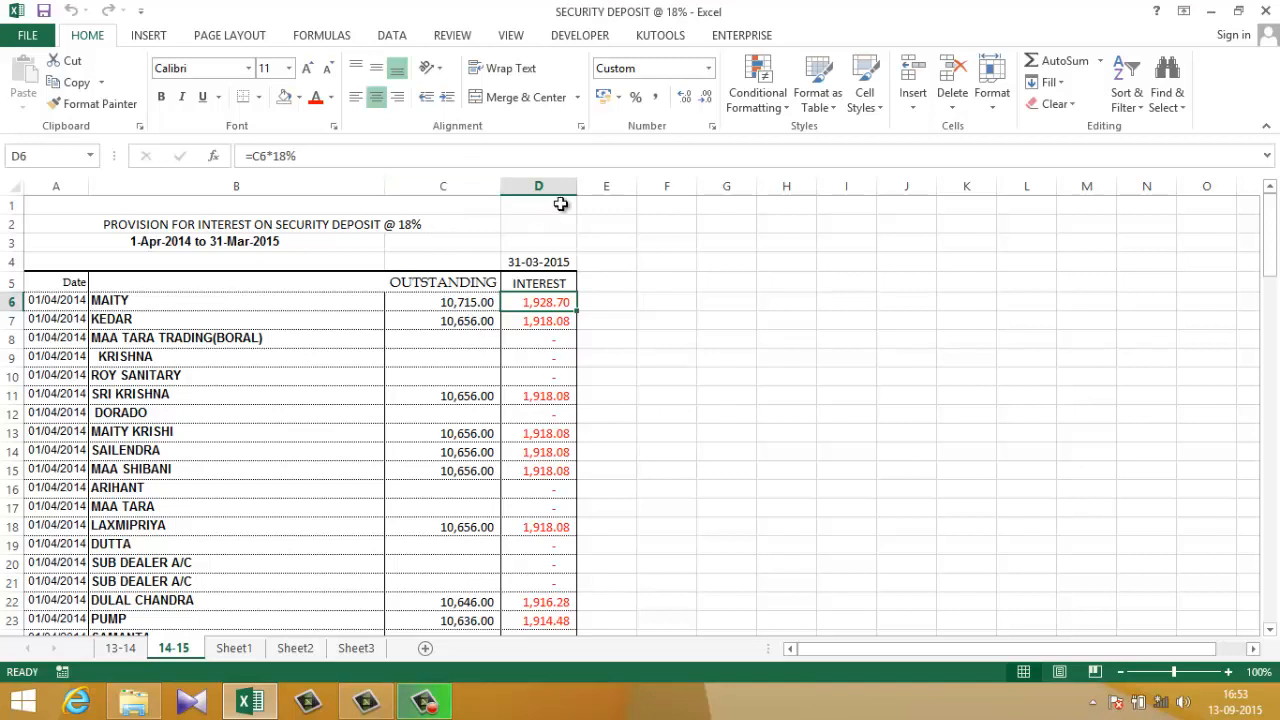
mouse_move(547, 301)
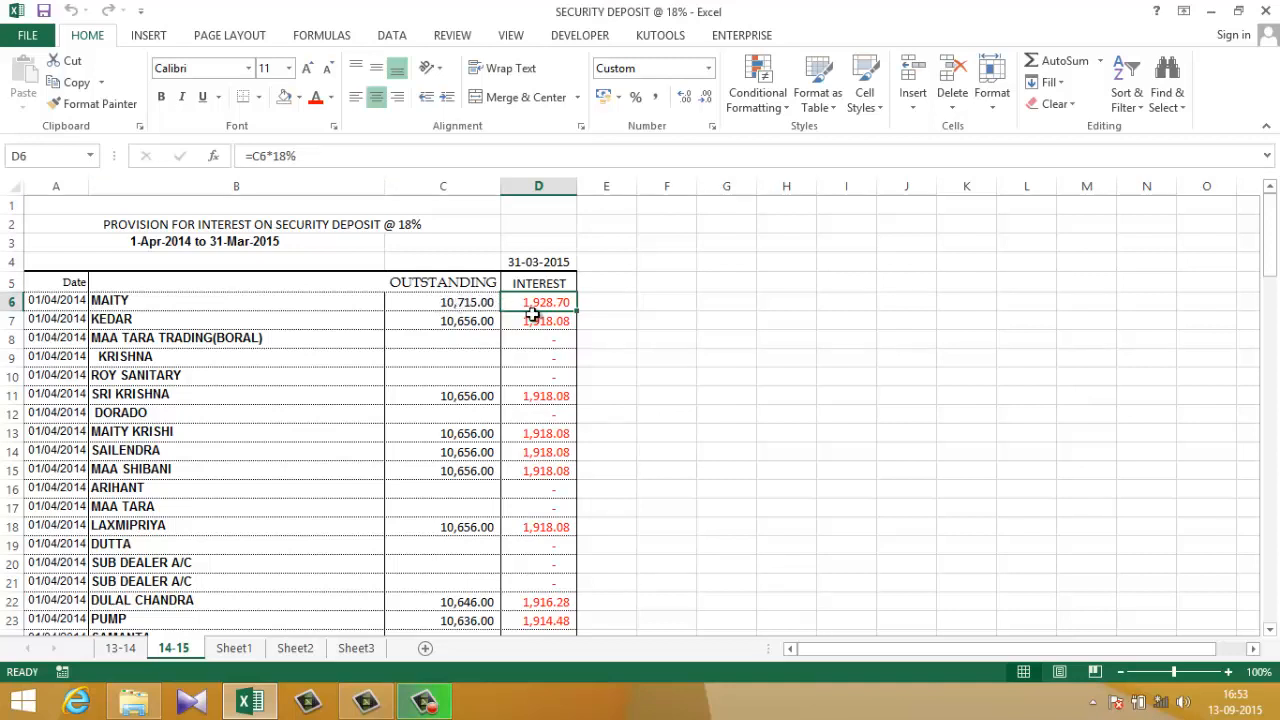
mouse_move(531, 300)
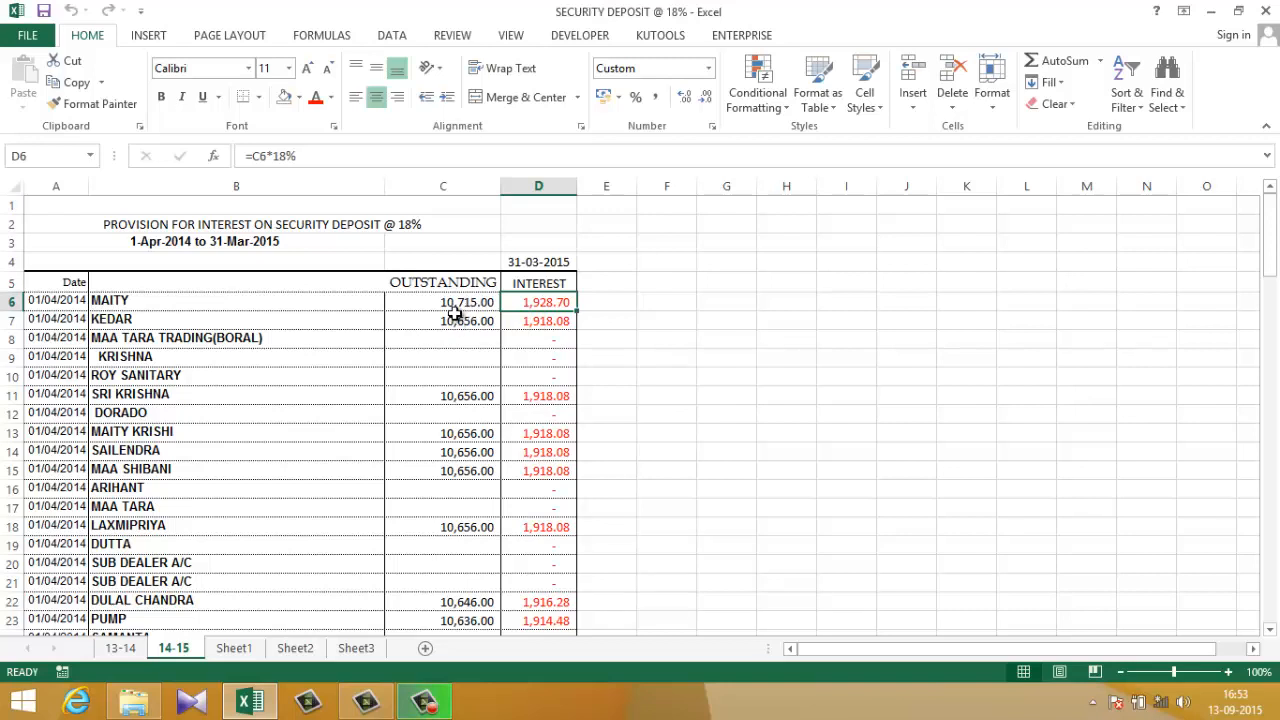
mouse_move(460, 302)
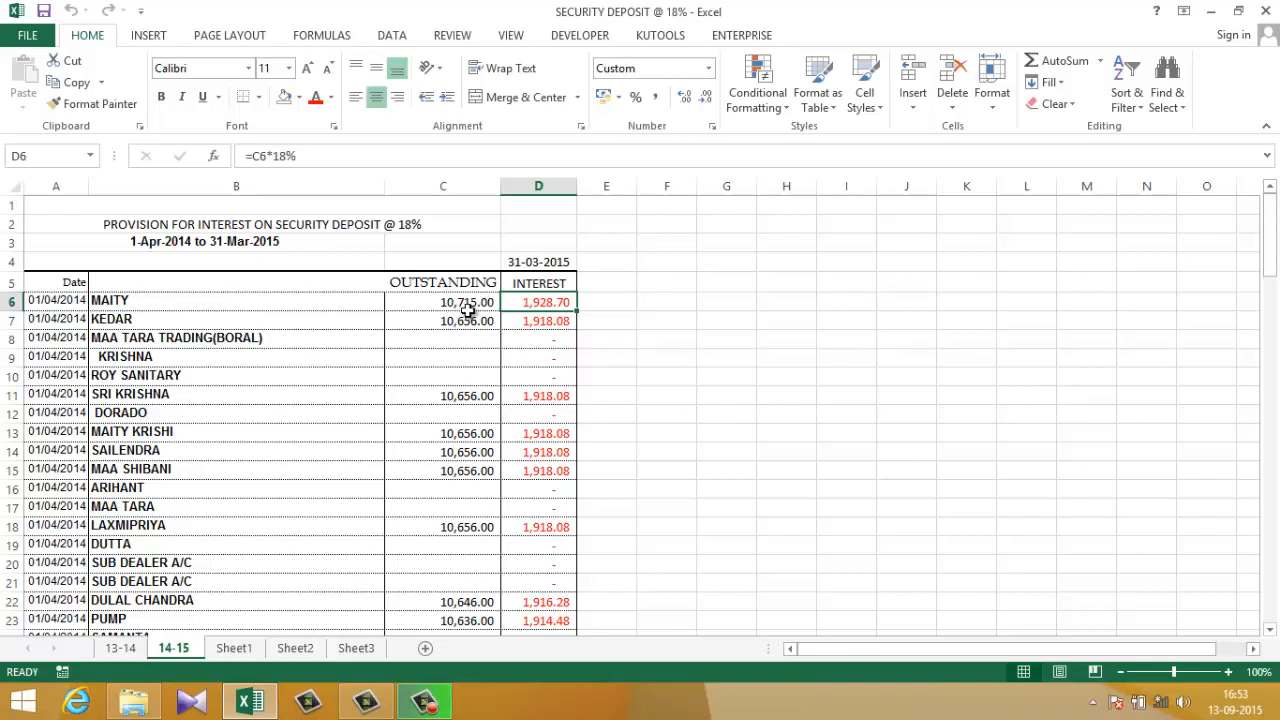
mouse_move(453, 303)
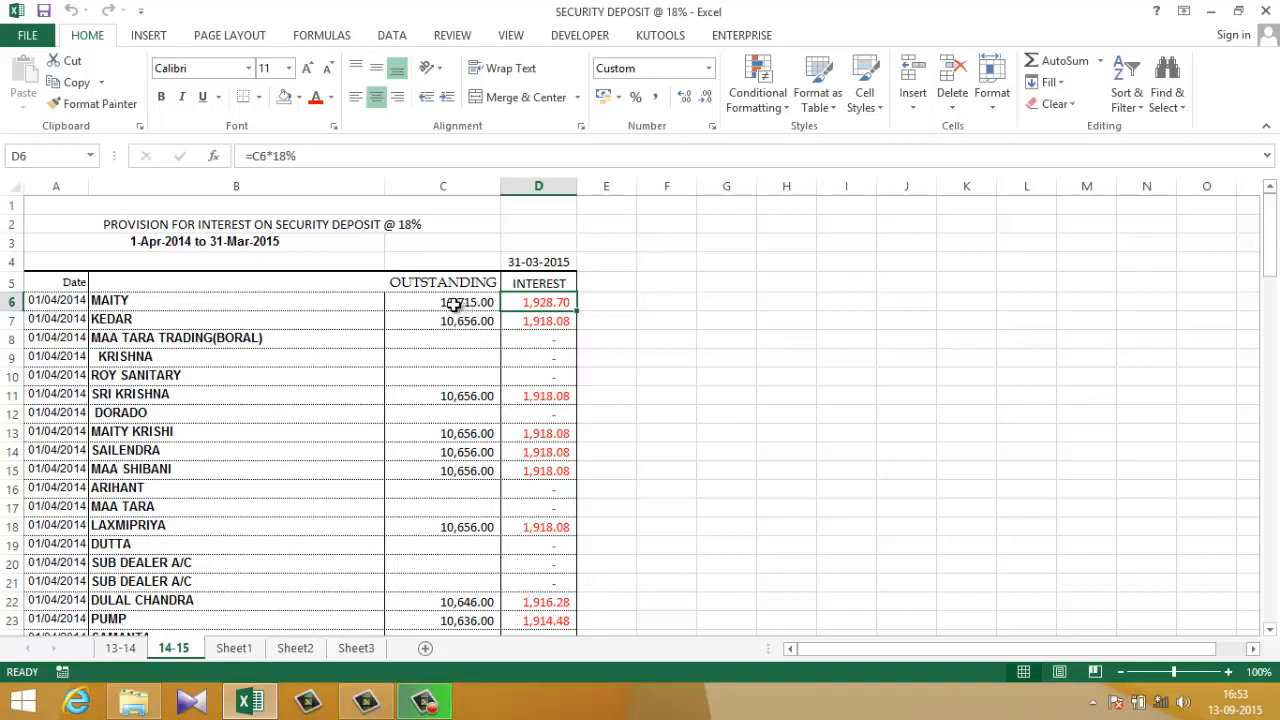
mouse_move(474, 334)
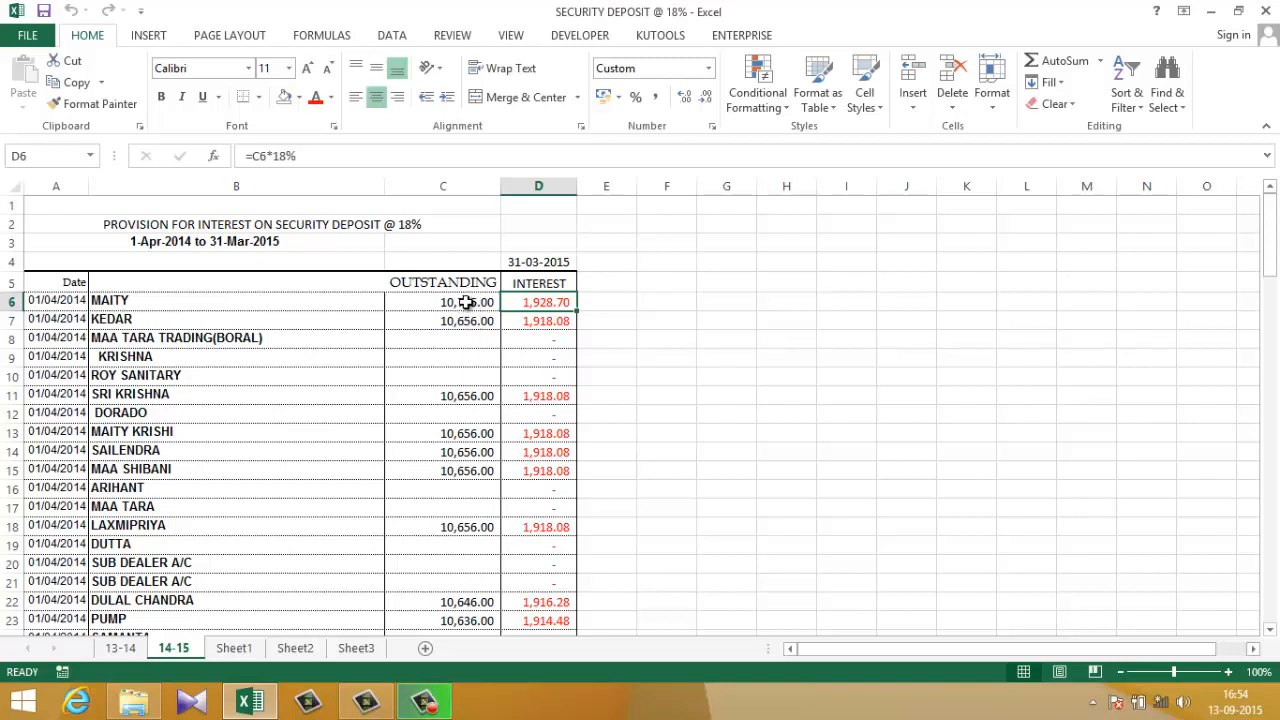
Select Outstanding from C6 down, then use Go To Special Constants to keep only filled cells.
left_click_drag(443, 300, 443, 527)
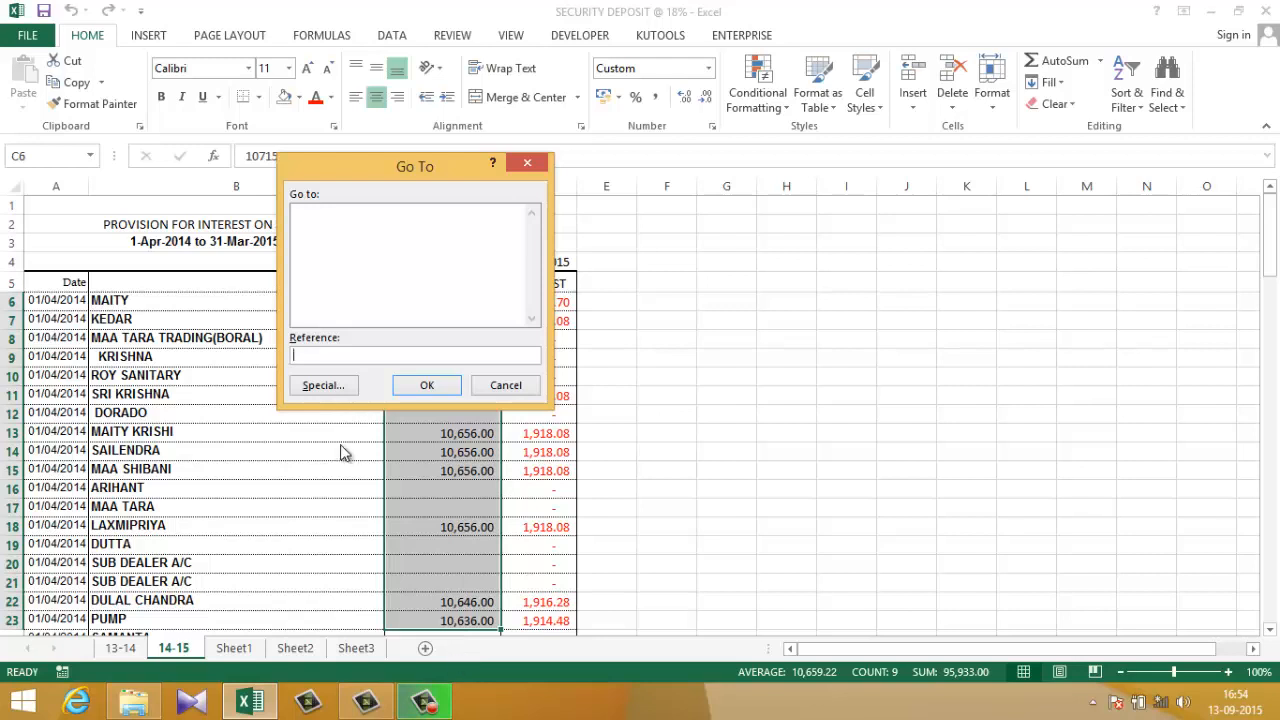
left_click(323, 385)
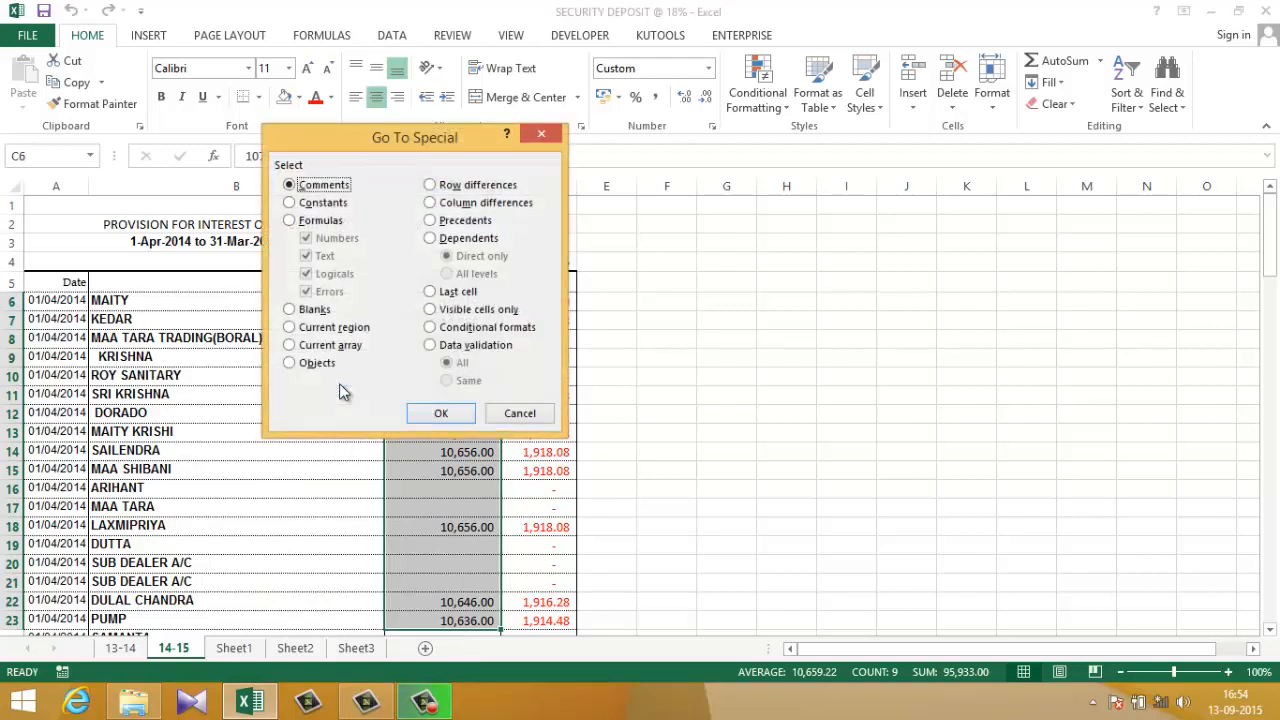
left_click(290, 202)
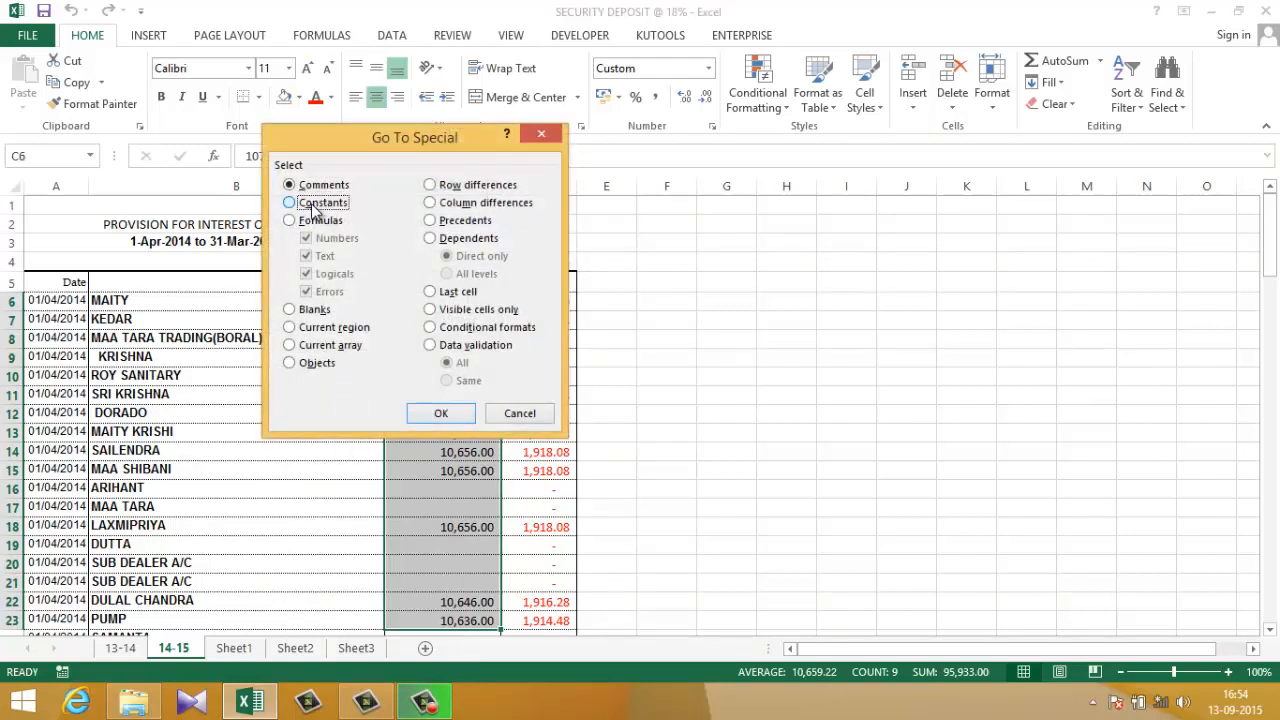
left_click(290, 202)
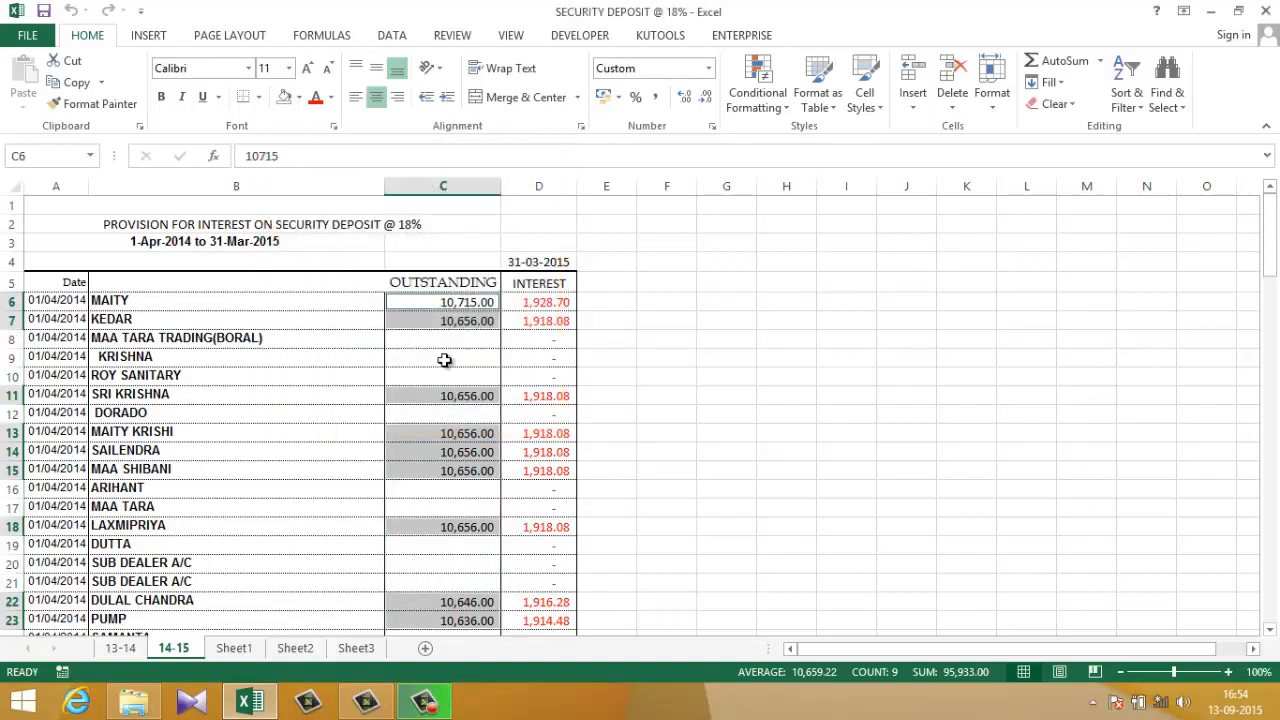
mouse_move(472, 342)
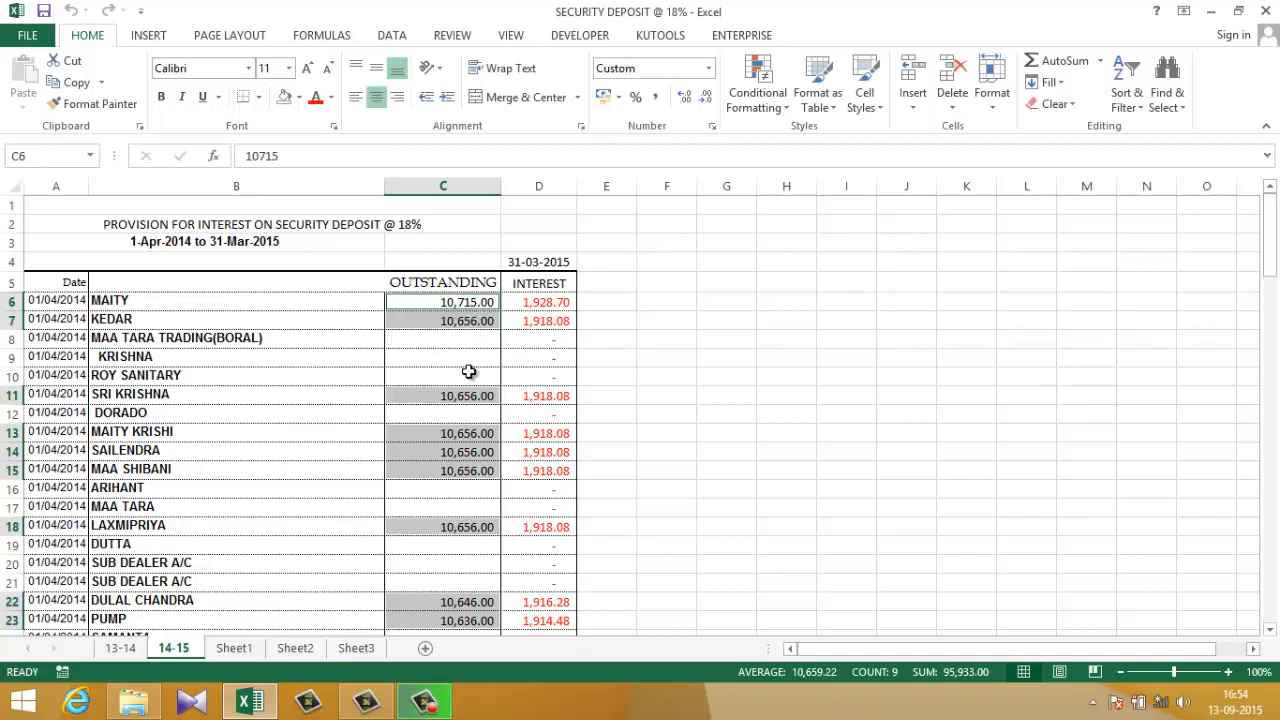
double_click(441, 301)
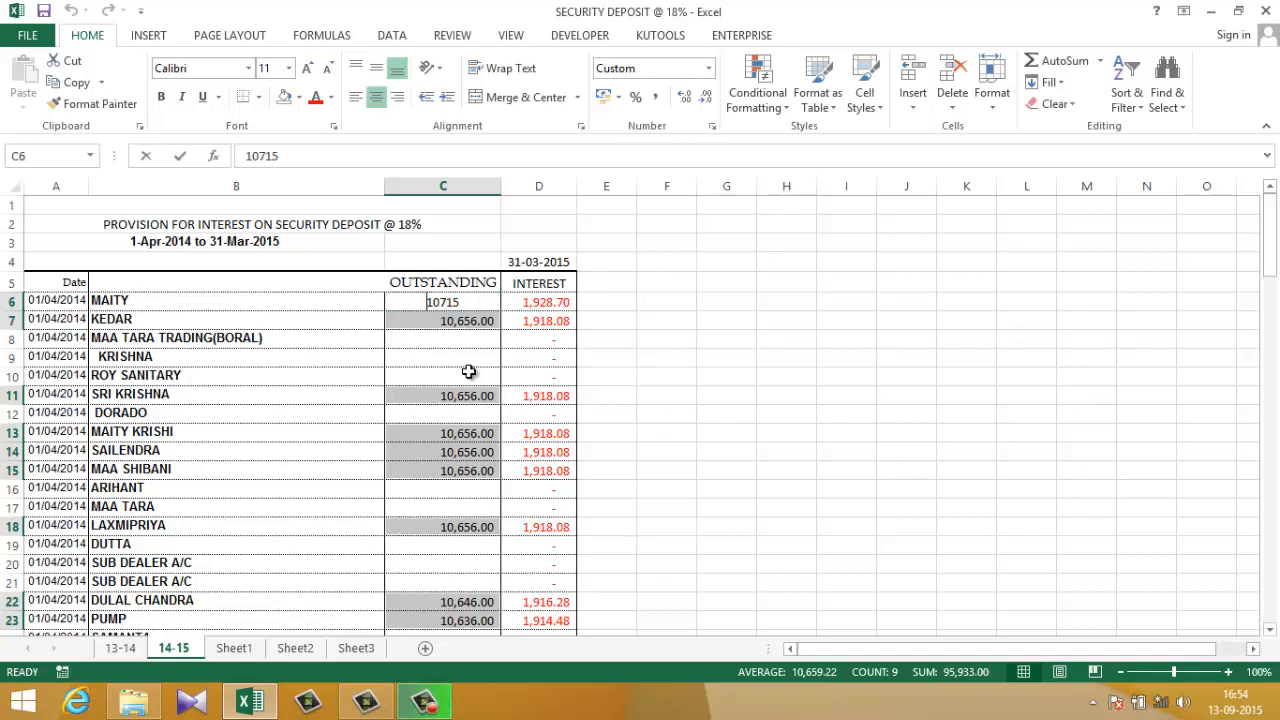
type("10000")
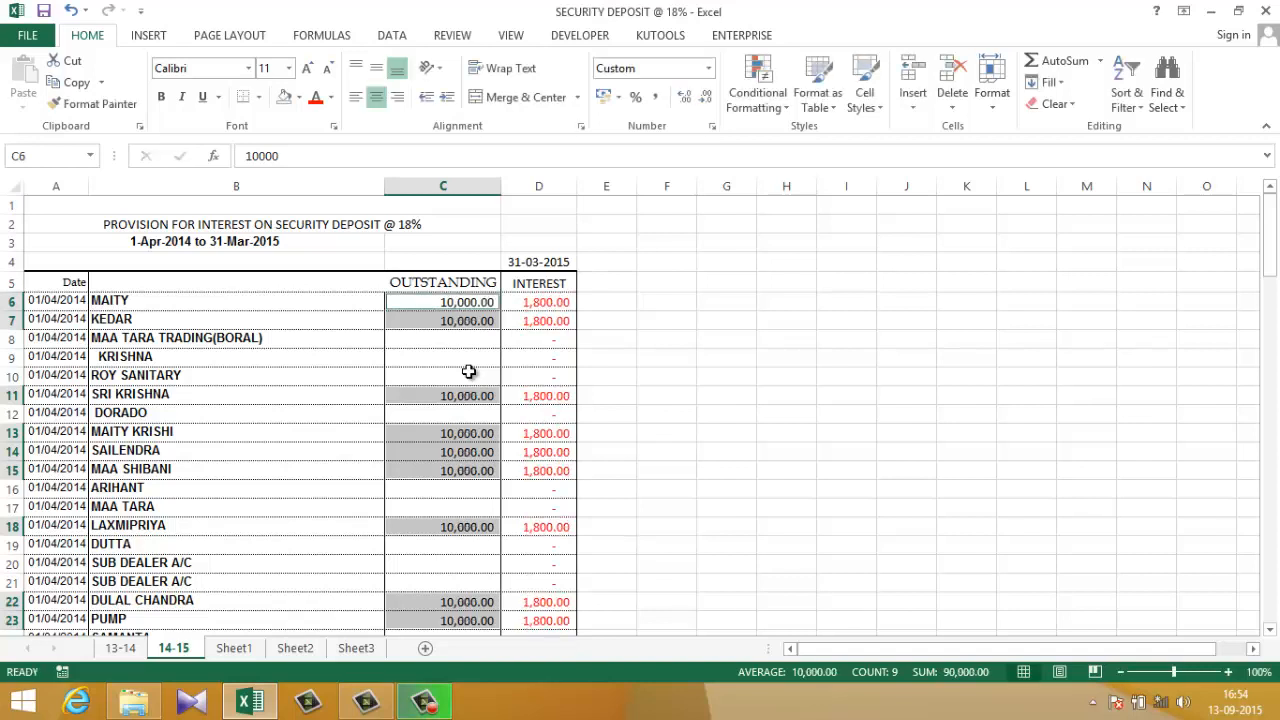
mouse_move(473, 334)
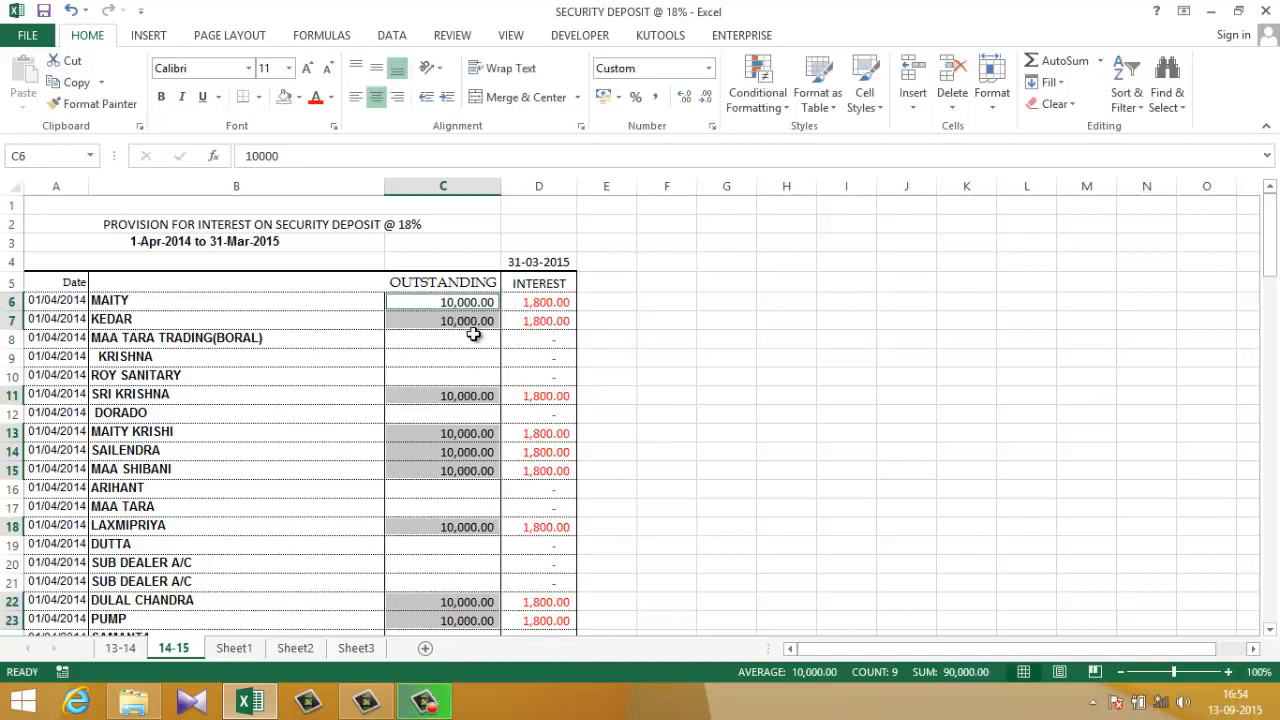
mouse_move(463, 373)
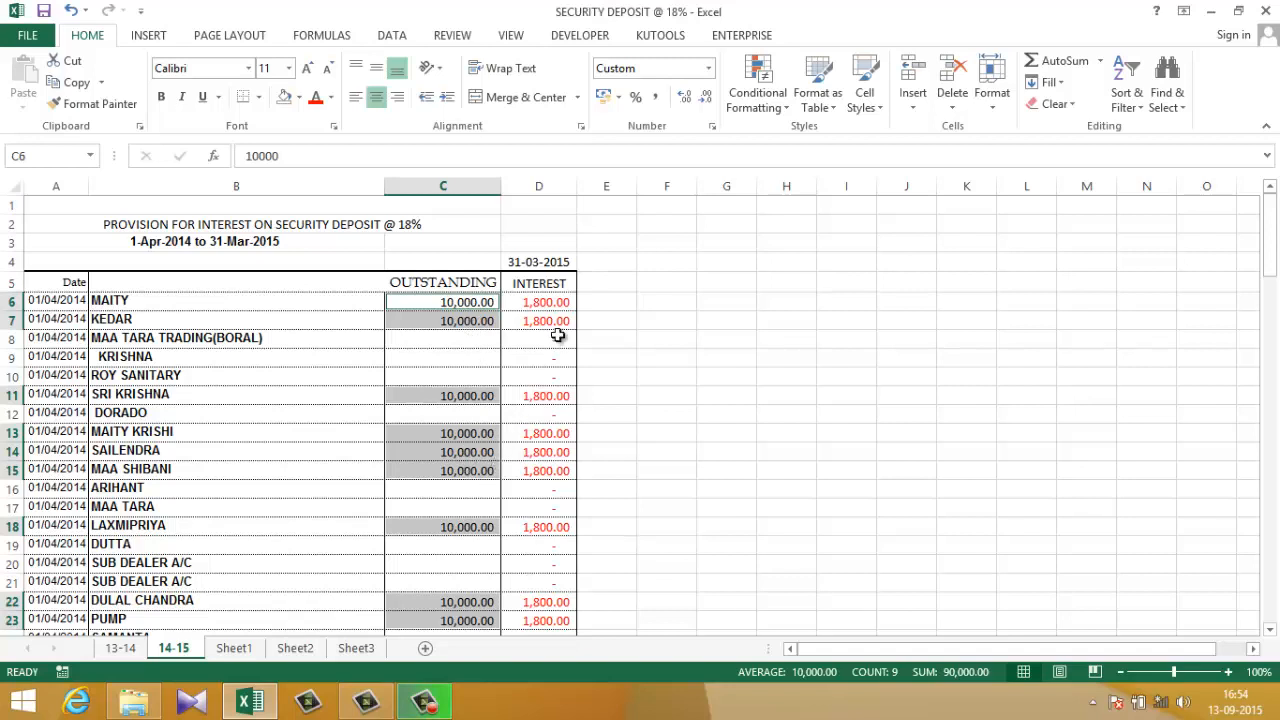
mouse_move(551, 396)
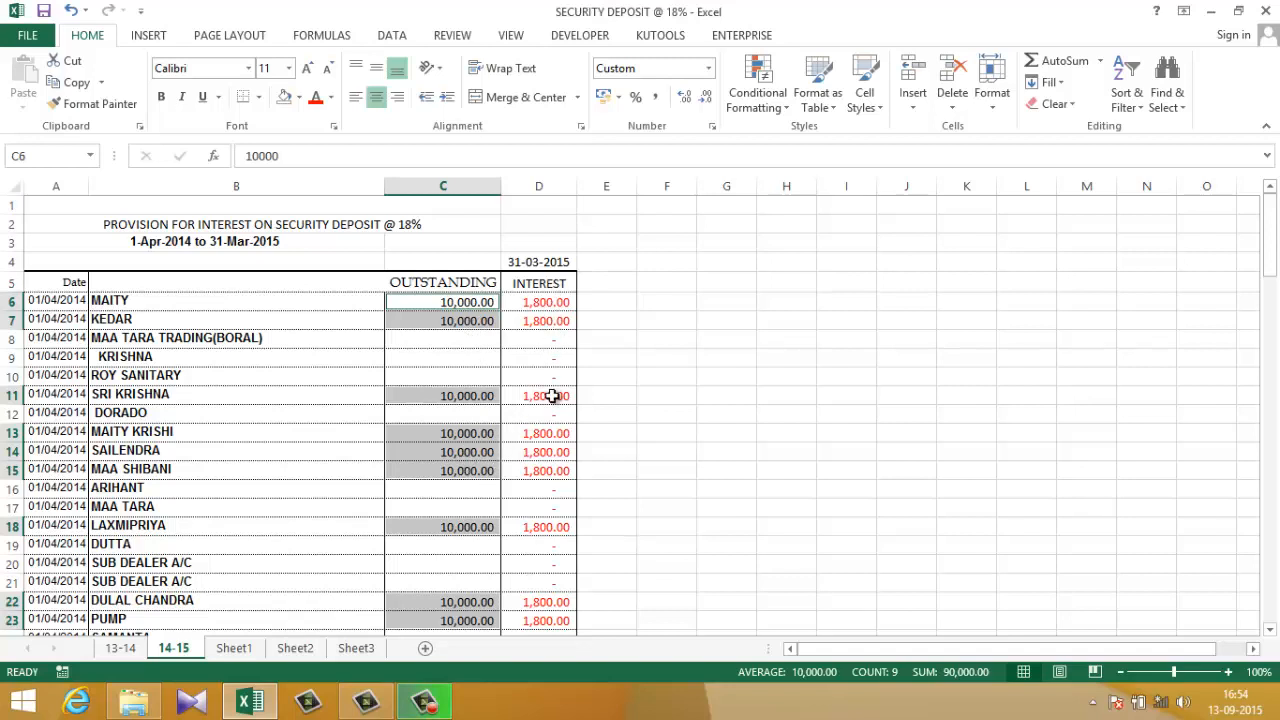
left_click(442, 337)
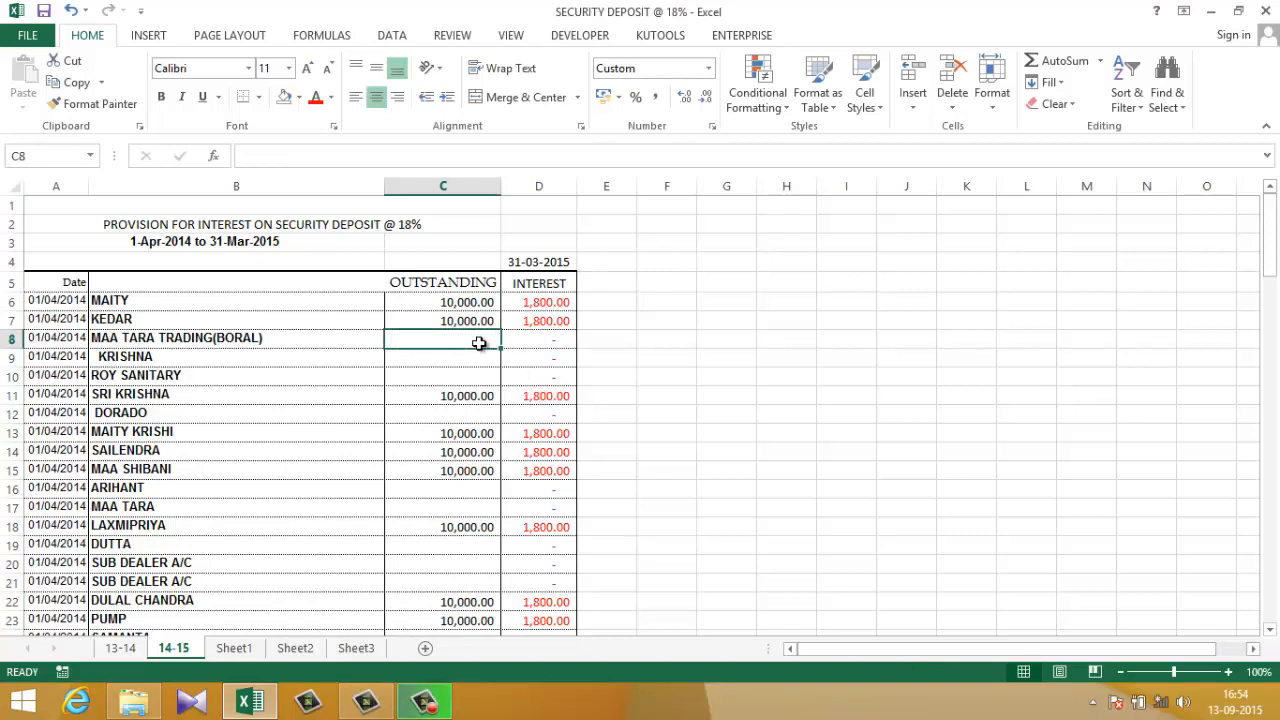
left_click(442, 356)
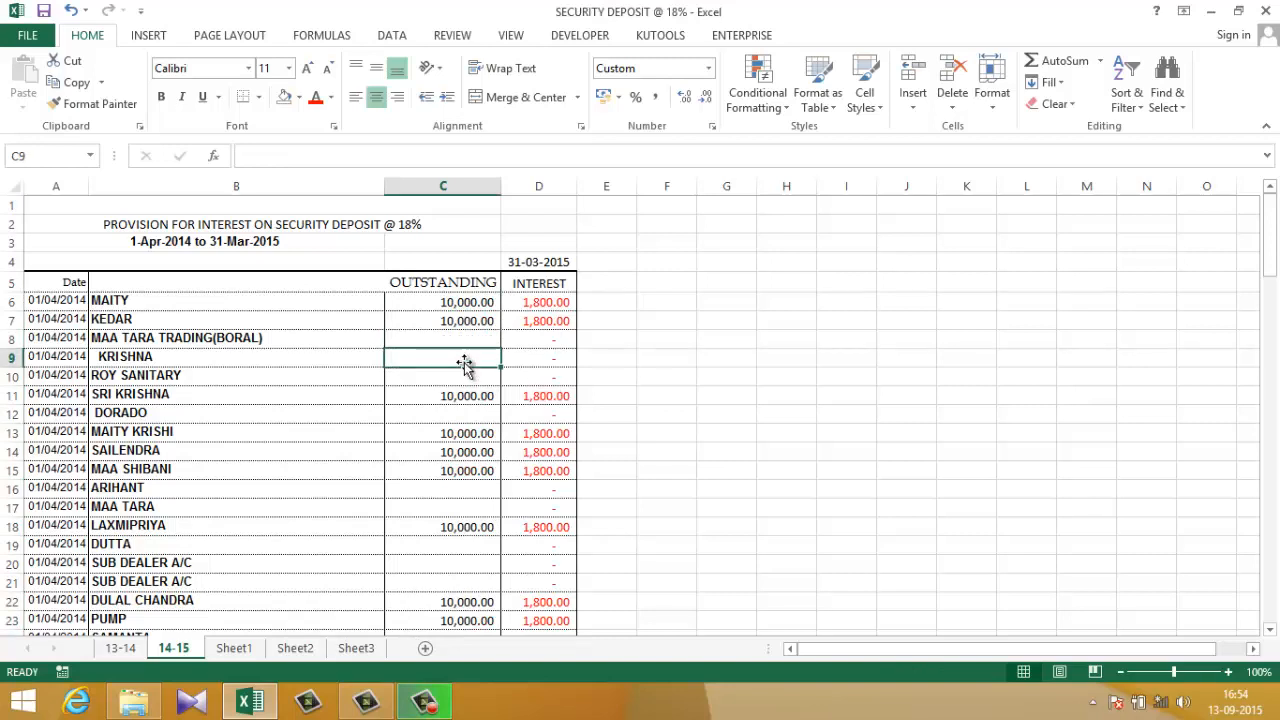
left_click(442, 375)
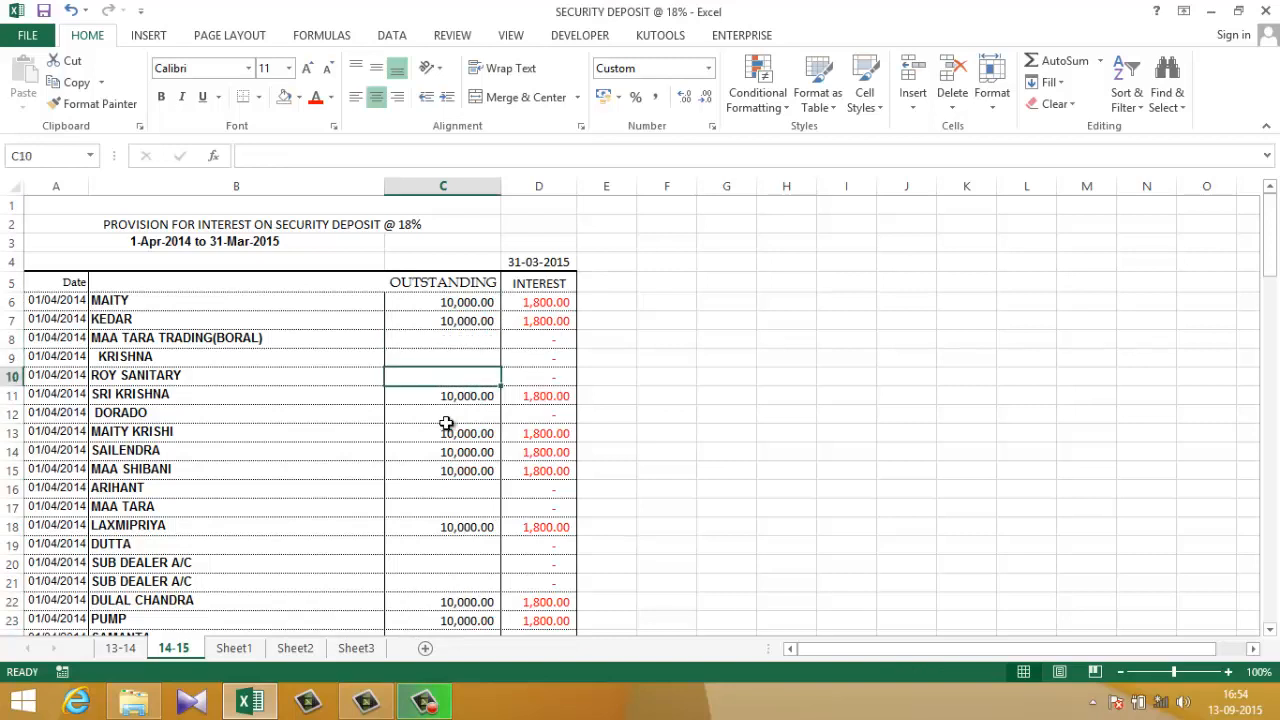
left_click(441, 412)
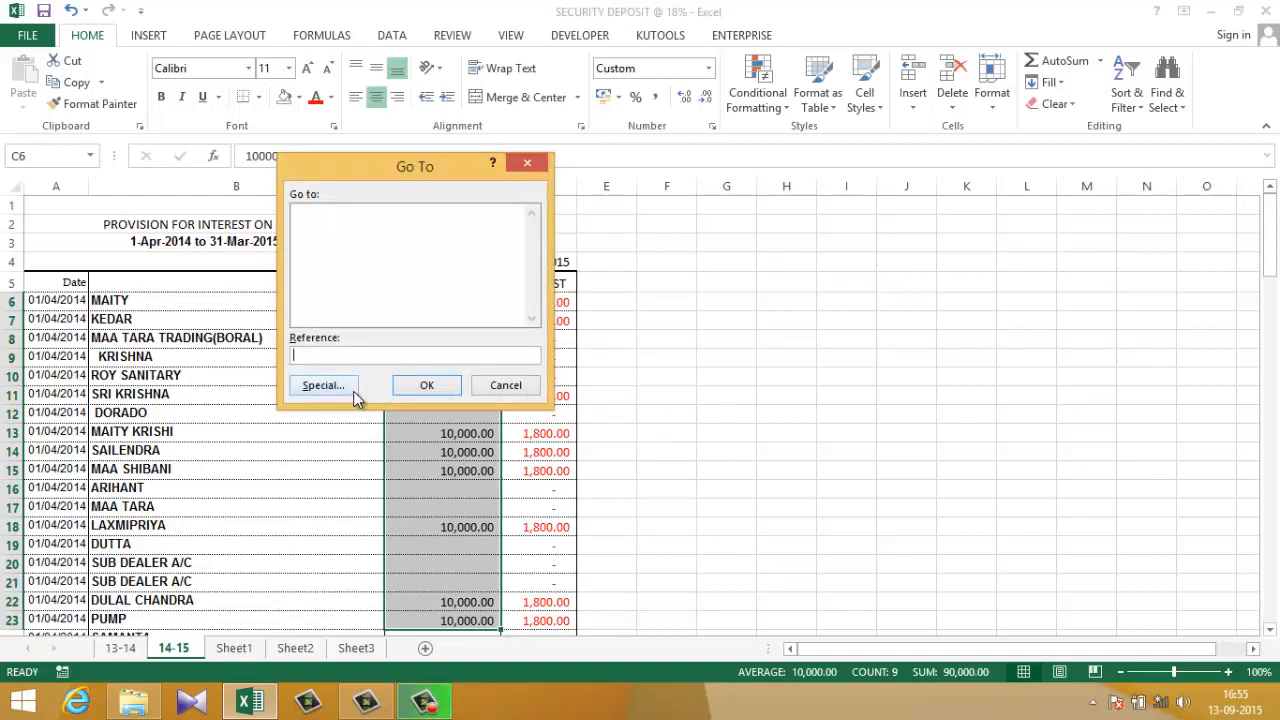
Use Go To Special with Blanks to select only the empty Outstanding cells.
left_click(322, 385)
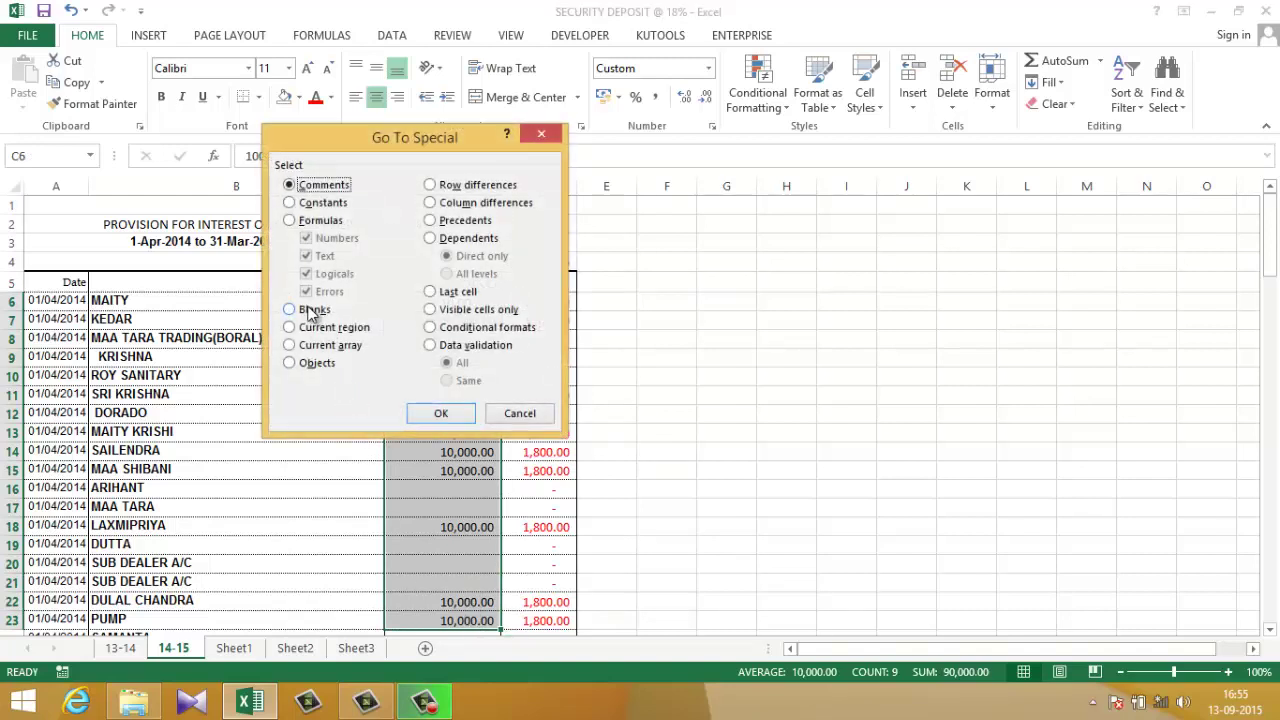
left_click(290, 309)
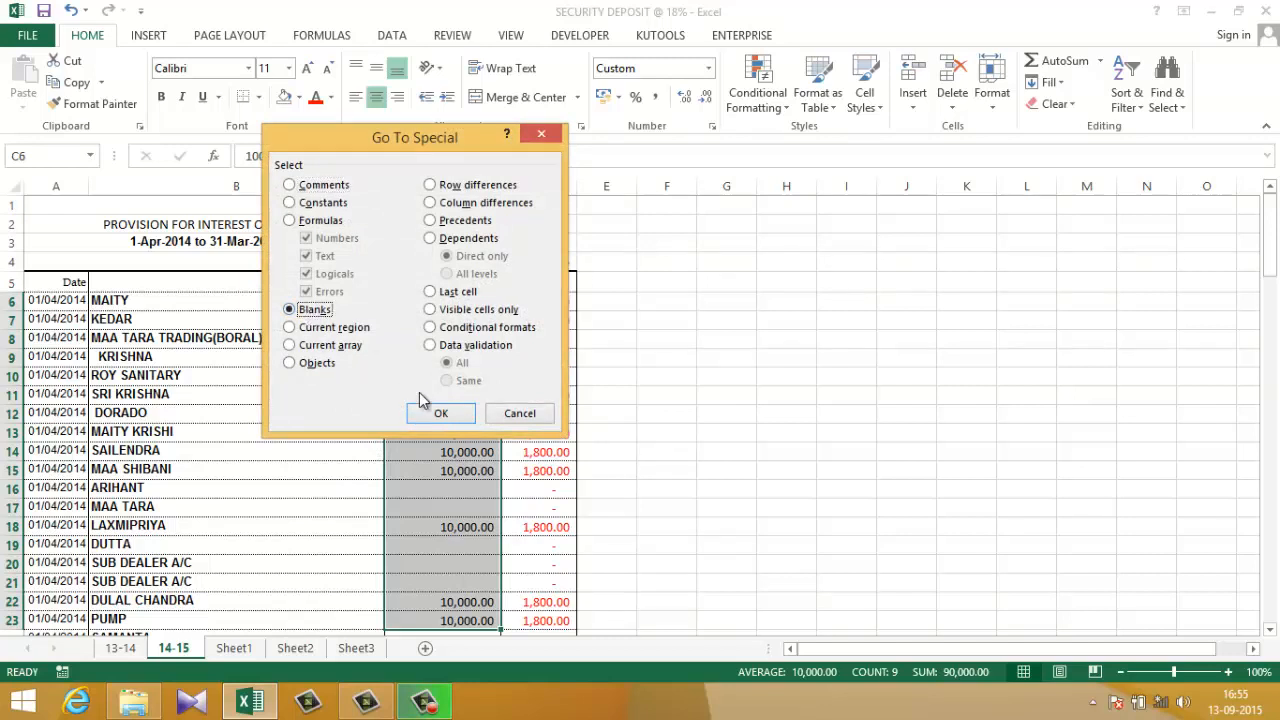
left_click(440, 413)
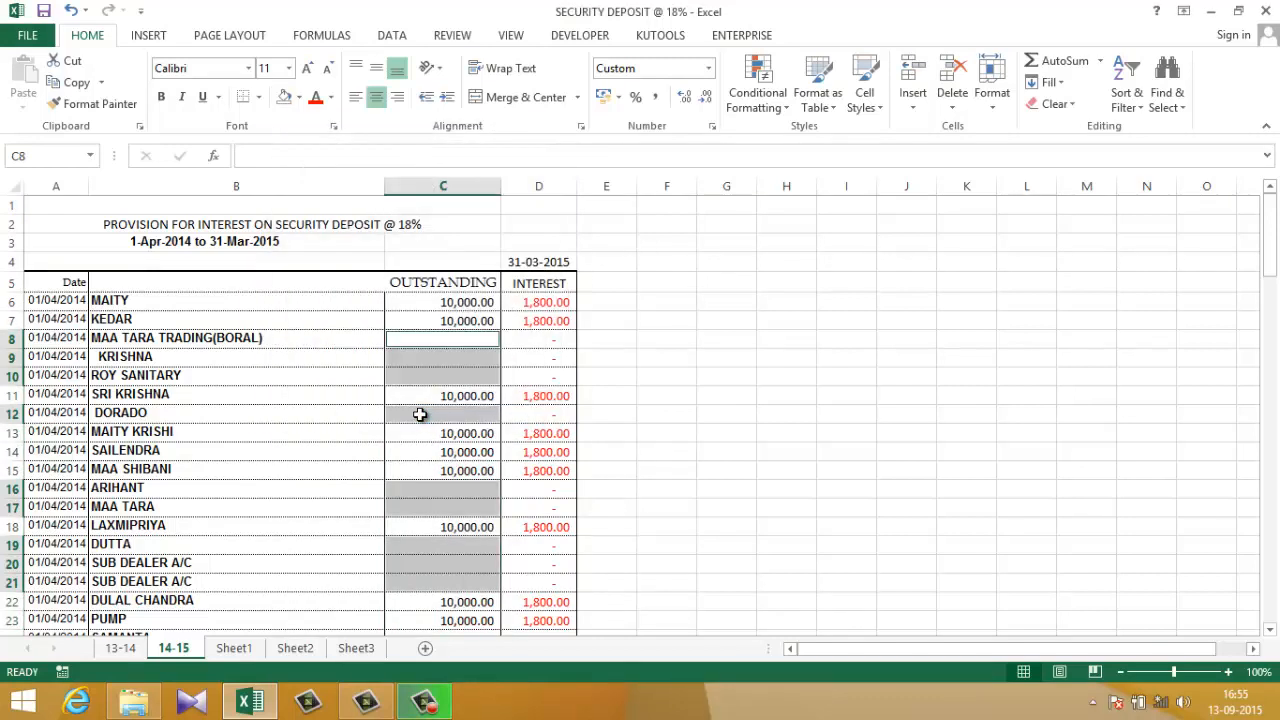
mouse_move(449, 382)
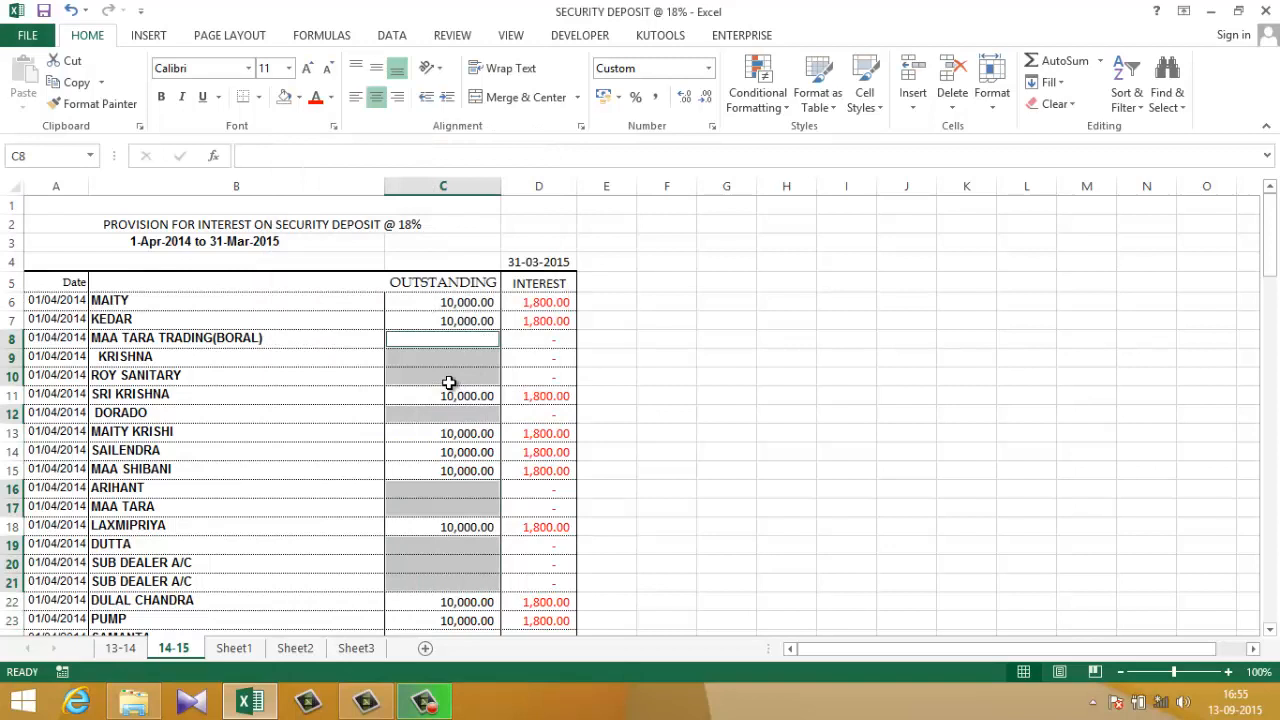
Enter CLEAR into all selected blank Outstanding cells at once.
type("CLEAR")
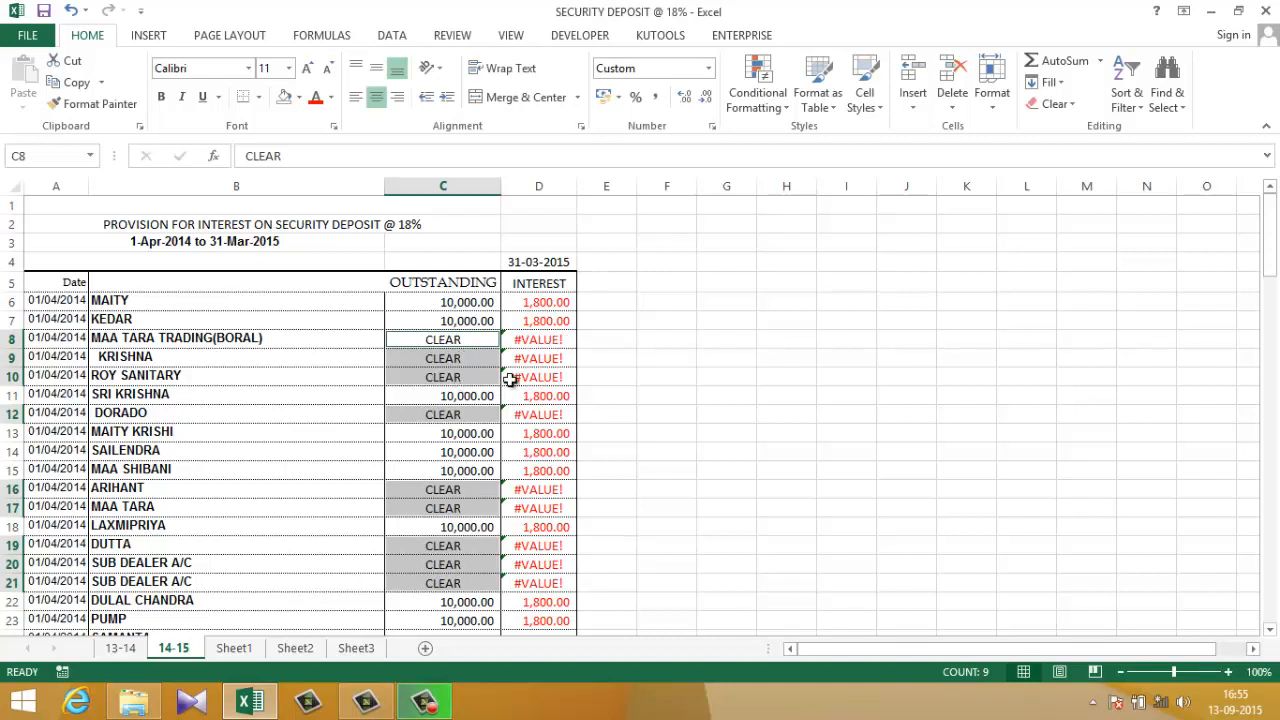
mouse_move(455, 338)
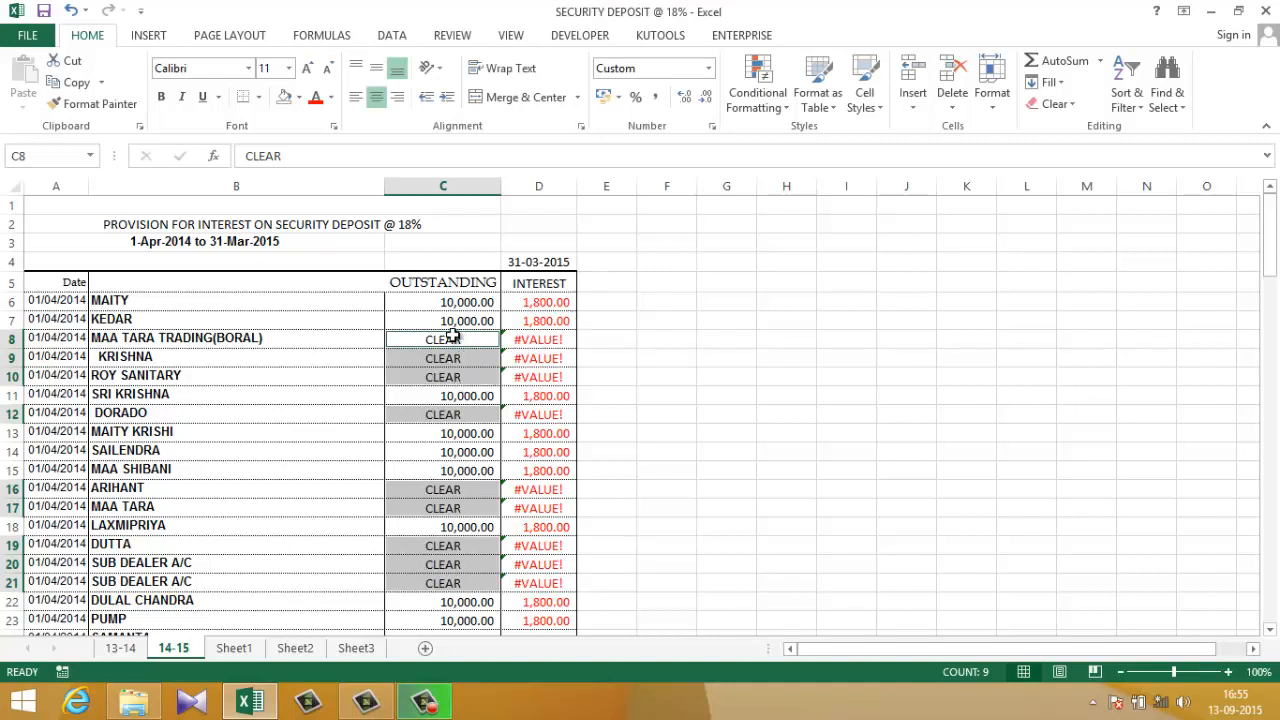
mouse_move(666, 321)
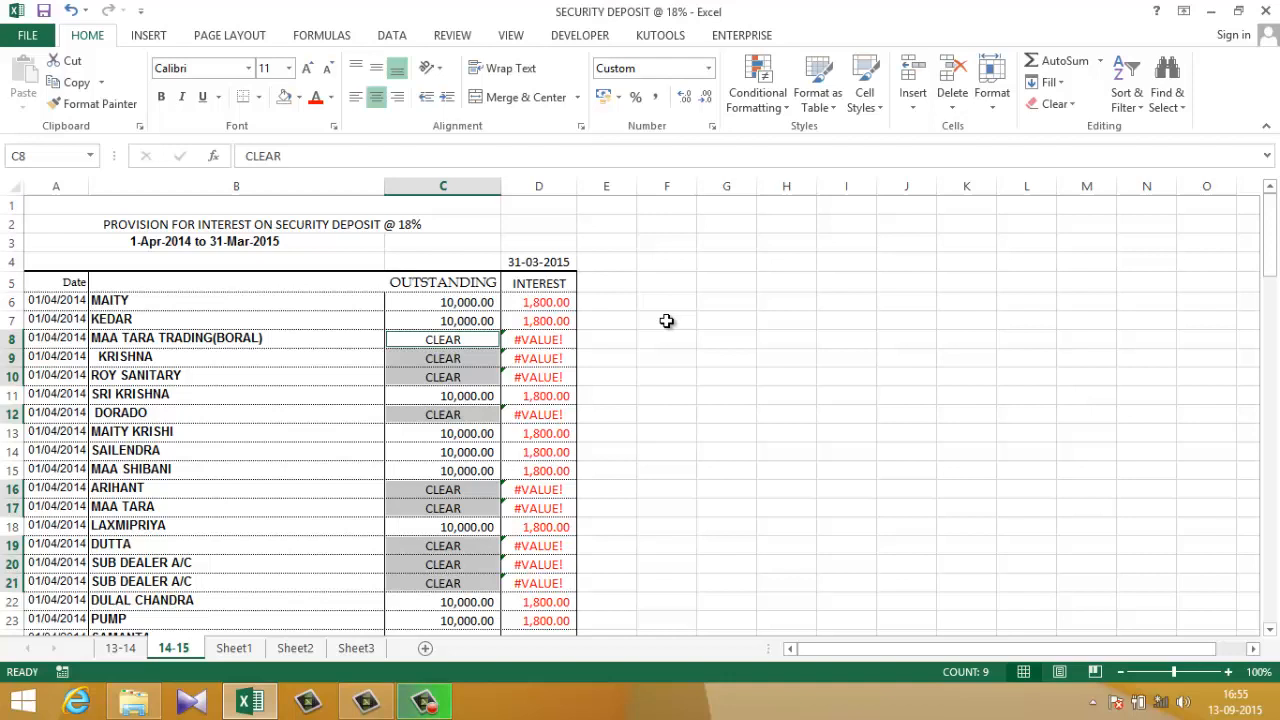
Enter the SANDIPC CLASSES YouTube channel URL in cell F6 as a hyperlink.
left_click(666, 300)
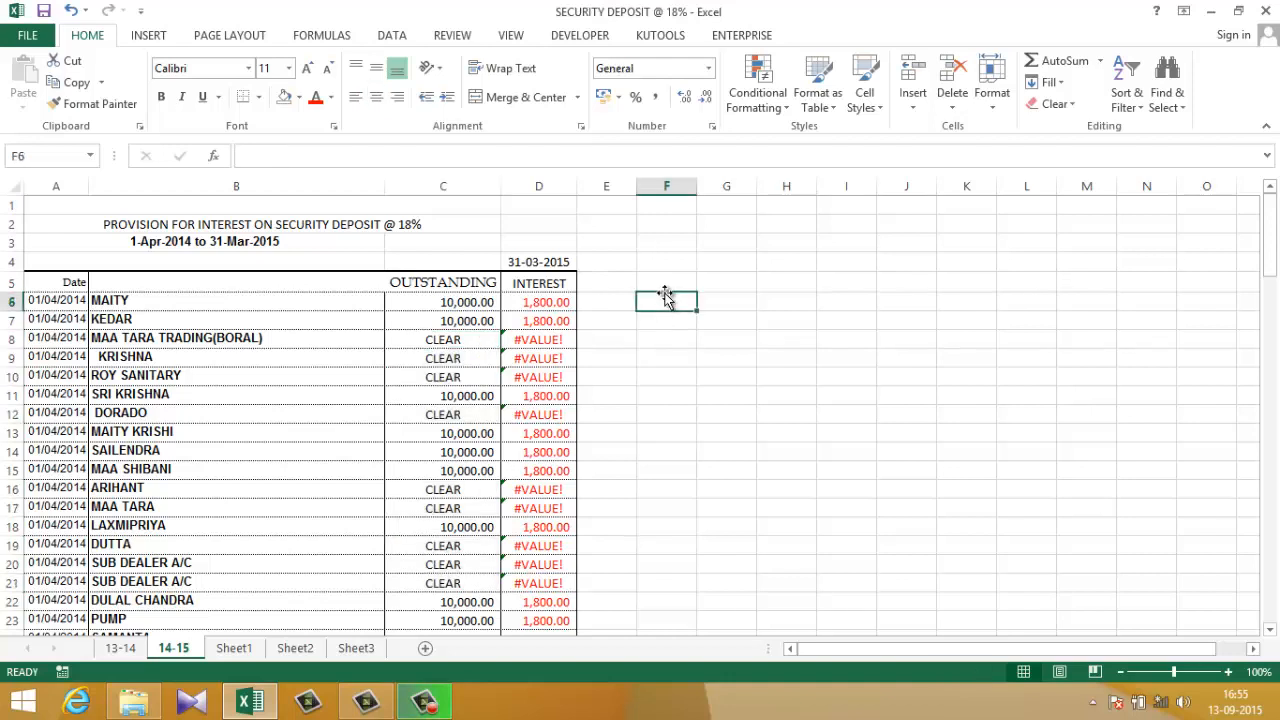
type("WWW.")
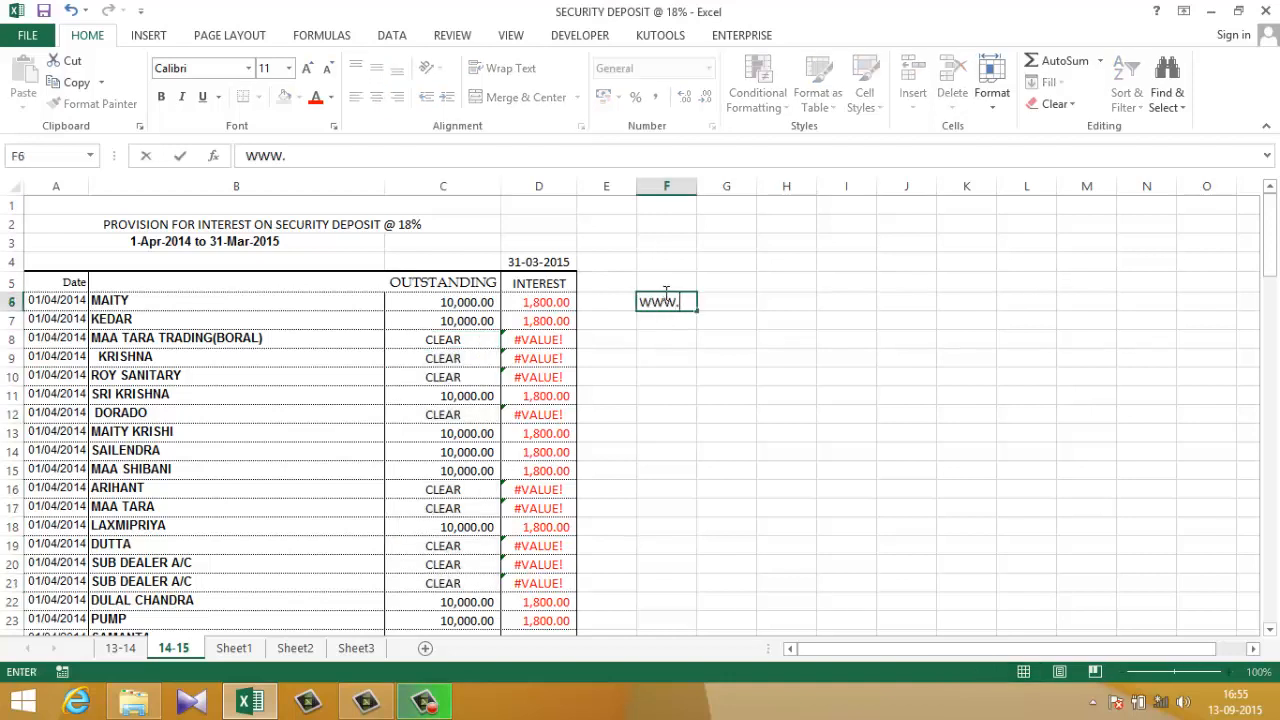
type("YOUTUBE")
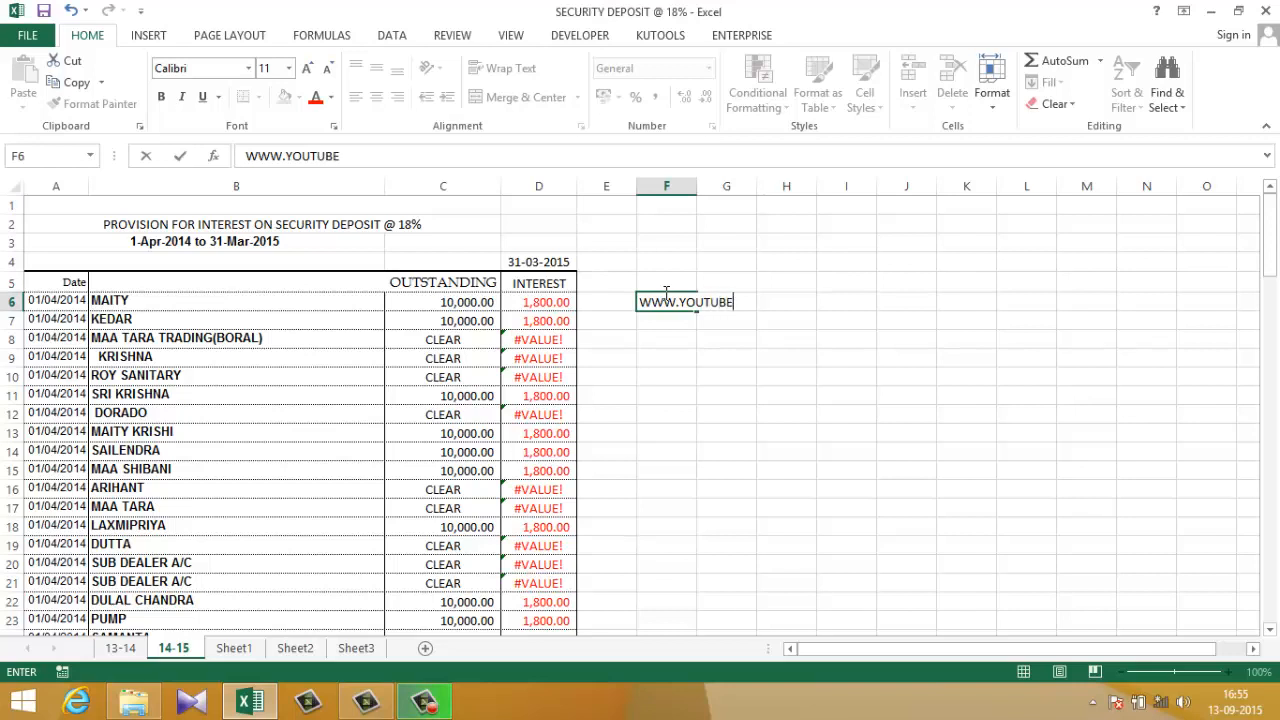
type(".COM")
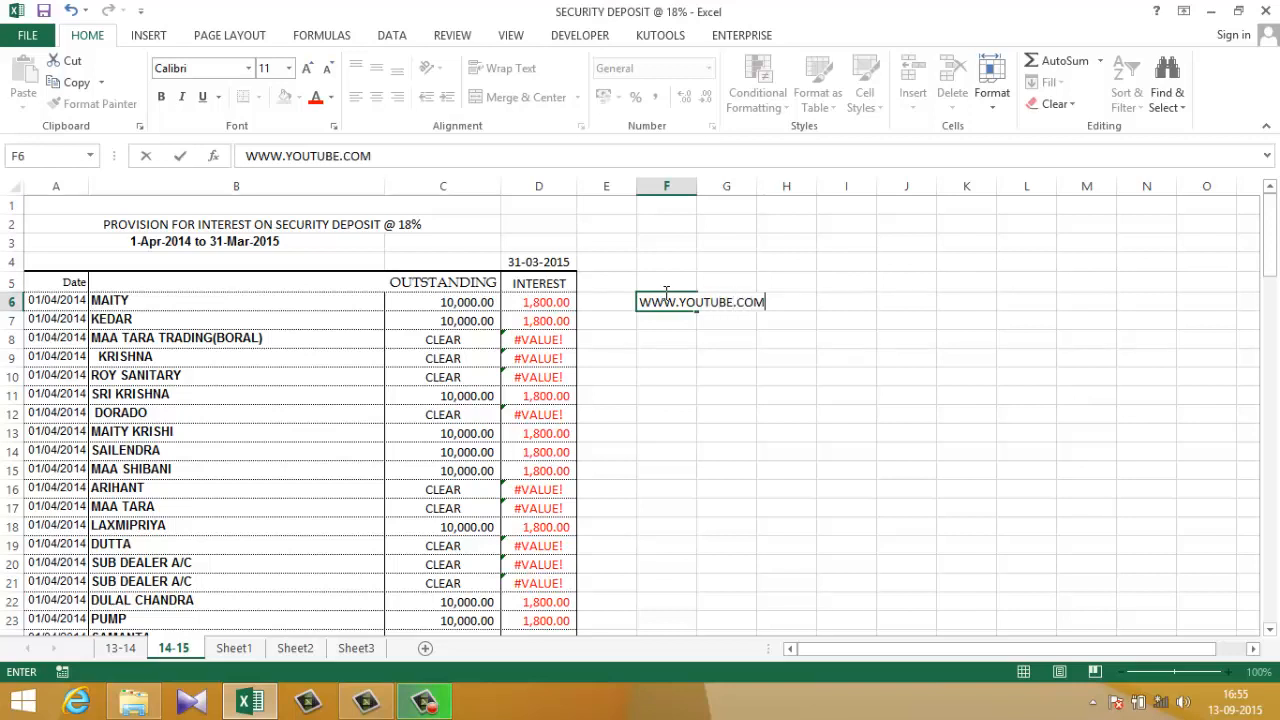
type("/C")
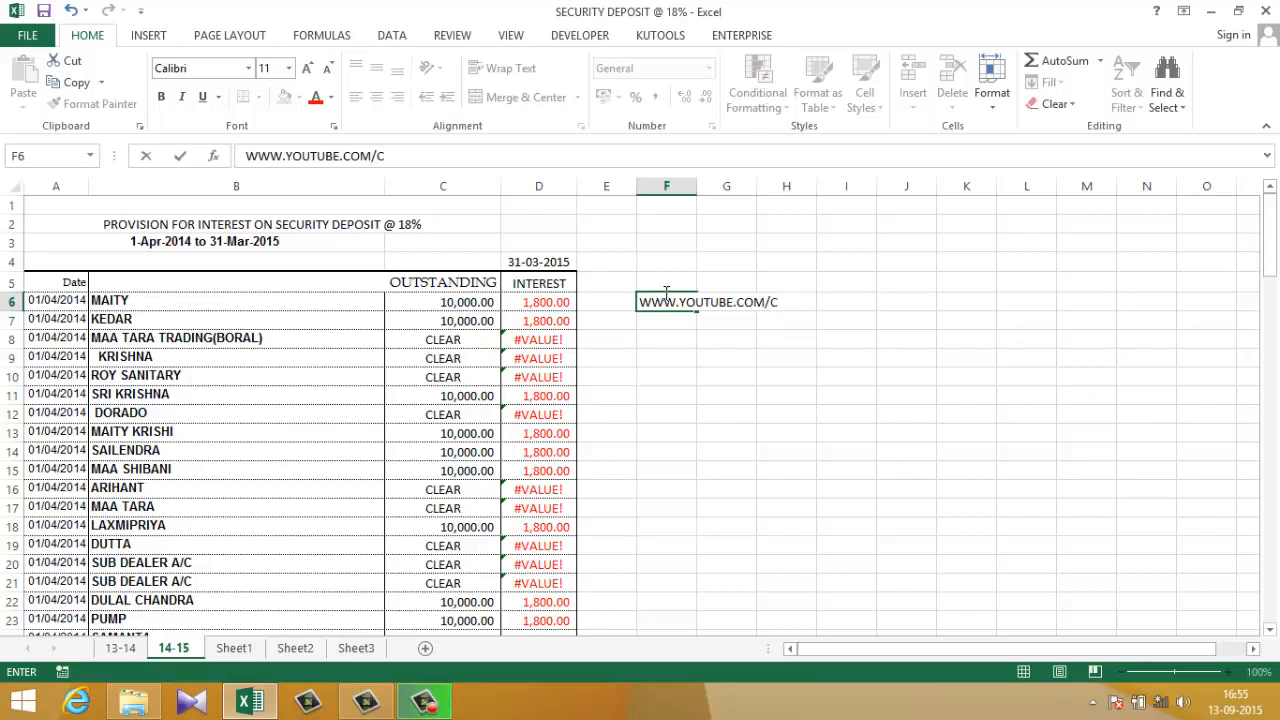
type("/")
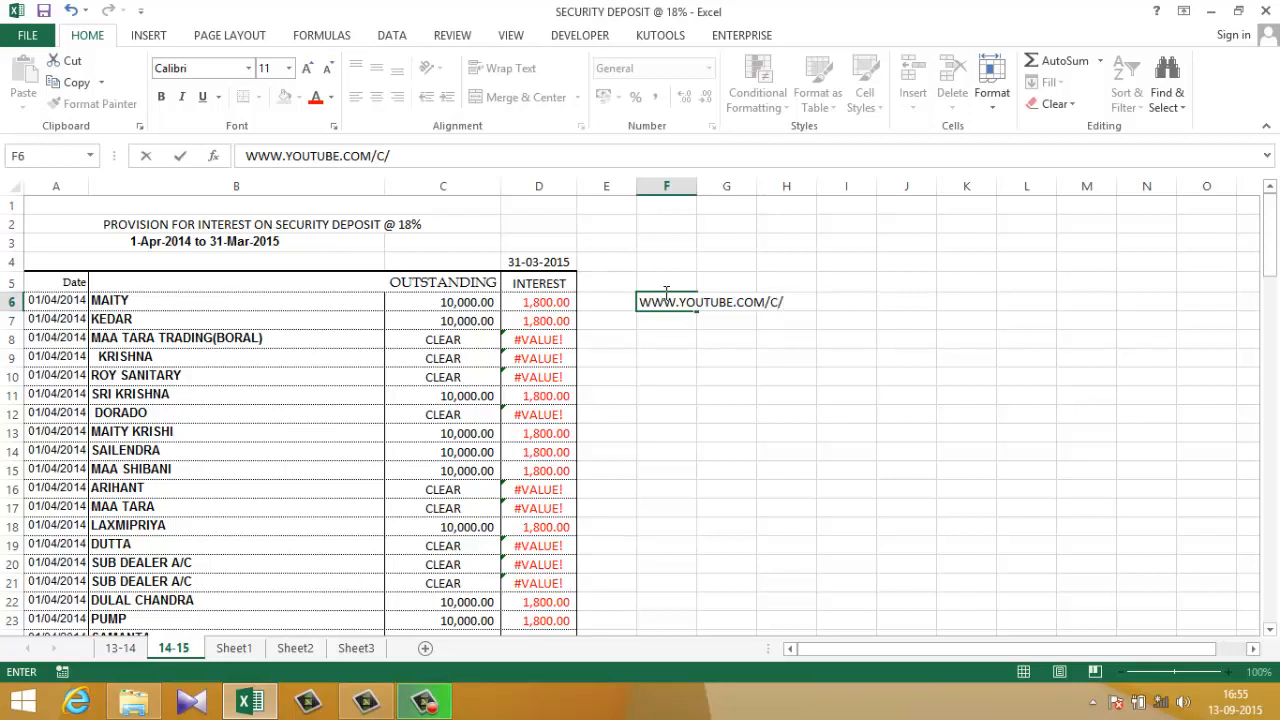
type("SANDIPC")
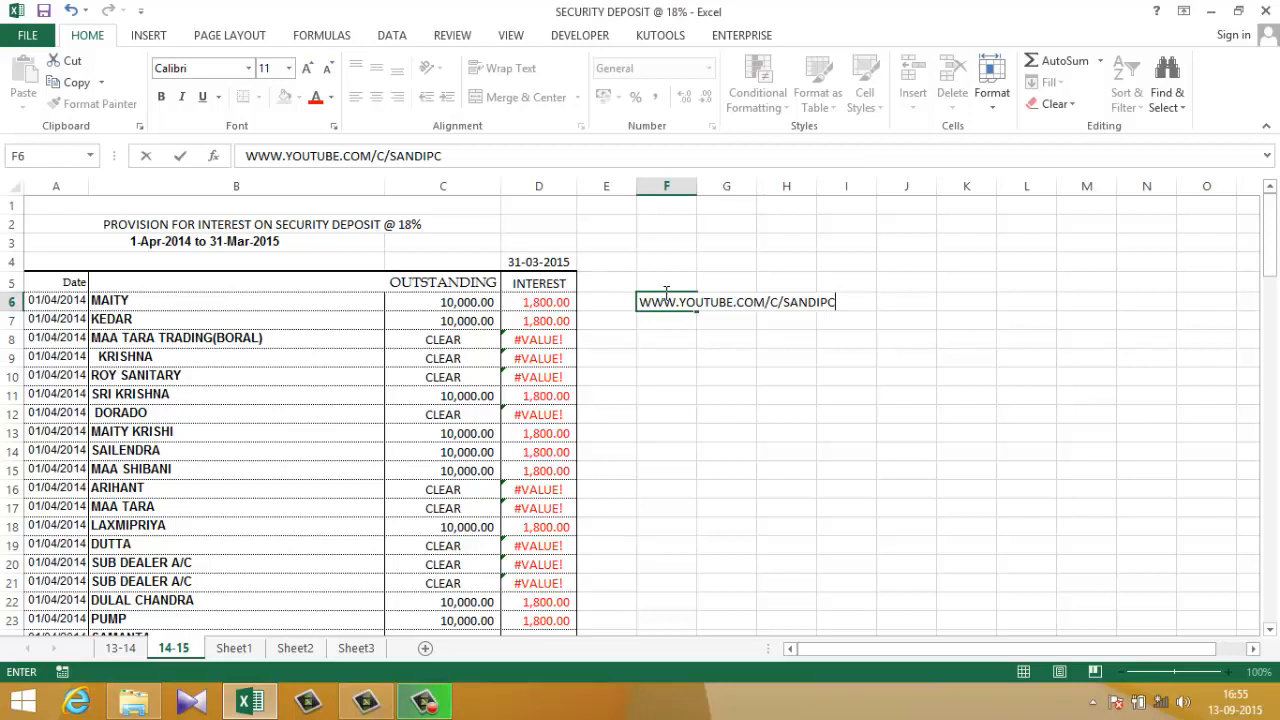
type("CLASSES")
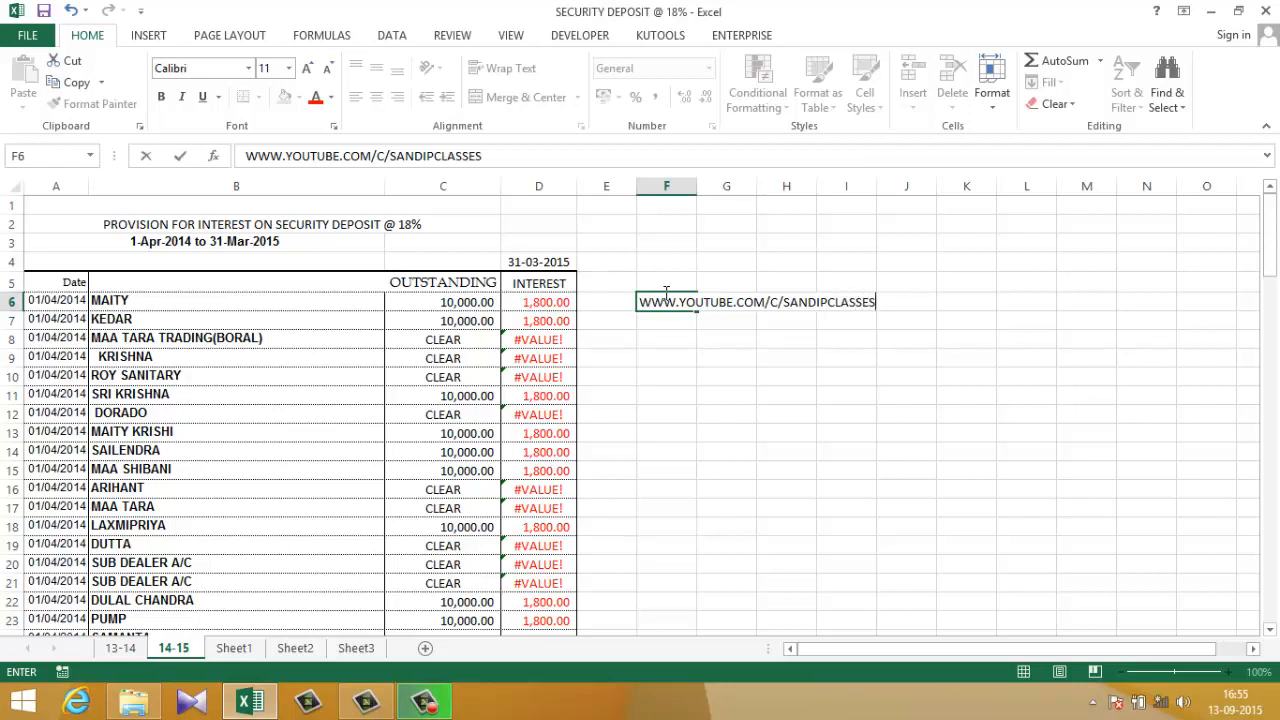
key("Enter")
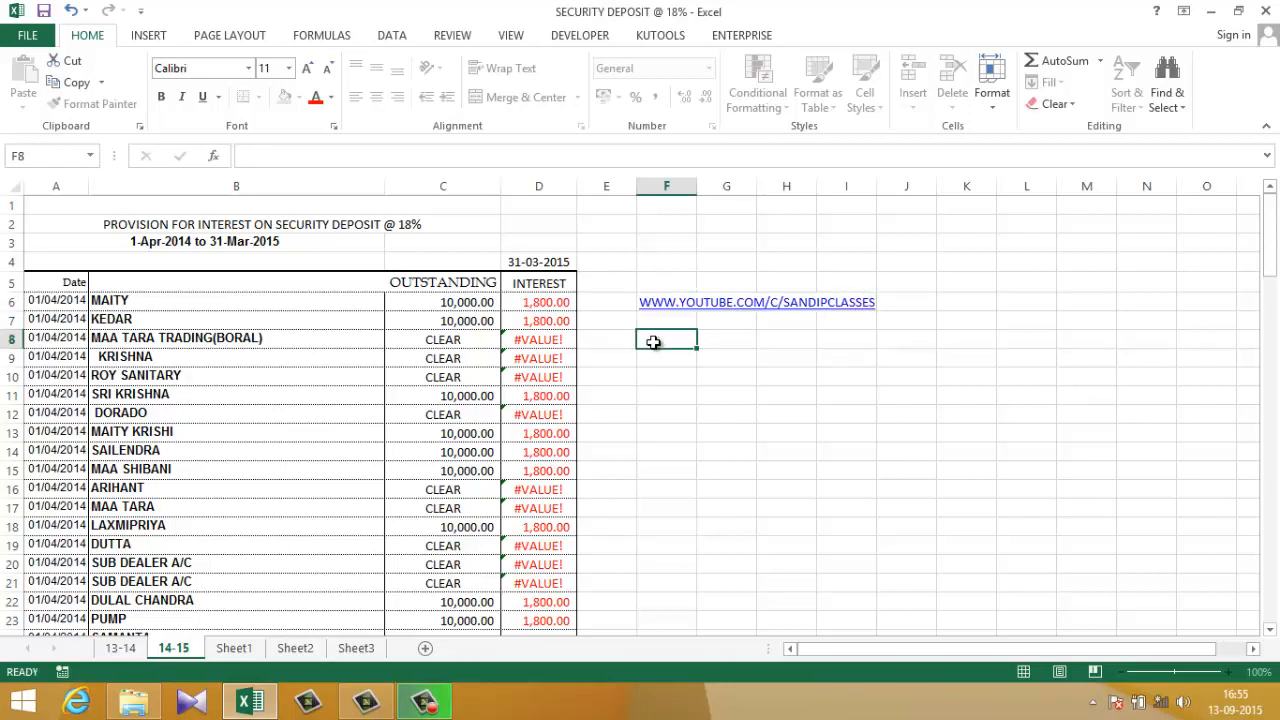